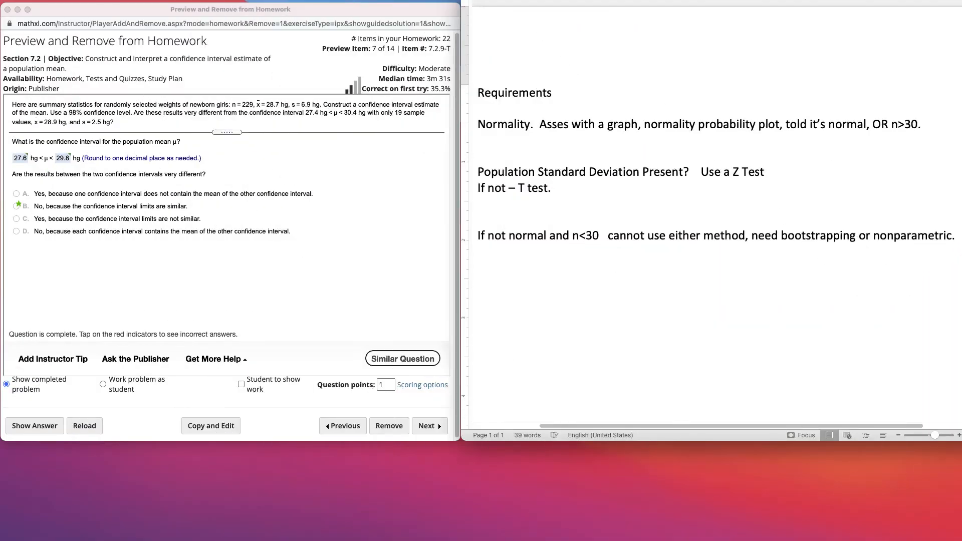
Choose Stat > T Stats > One Sample > With Summary to get the summary form.
click(569, 235)
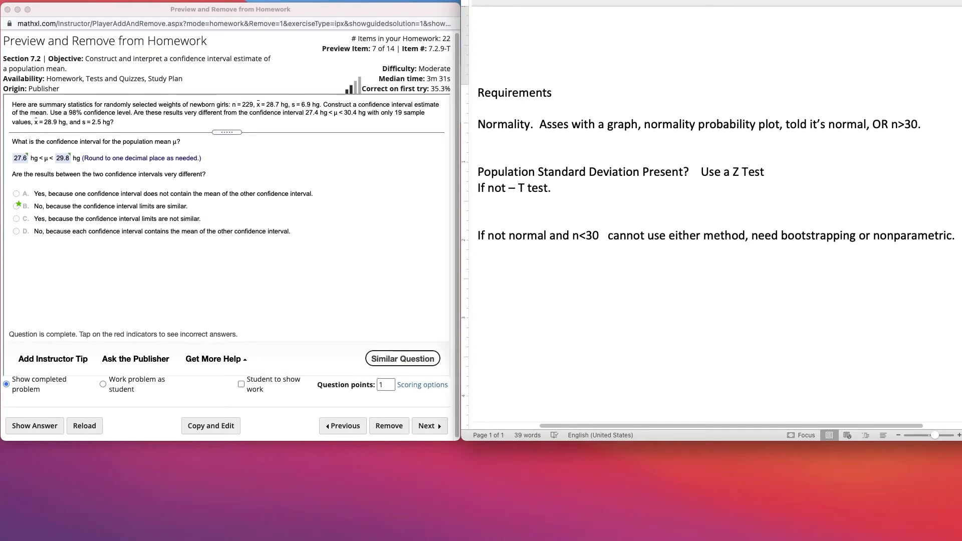
mouse_move(941, 292)
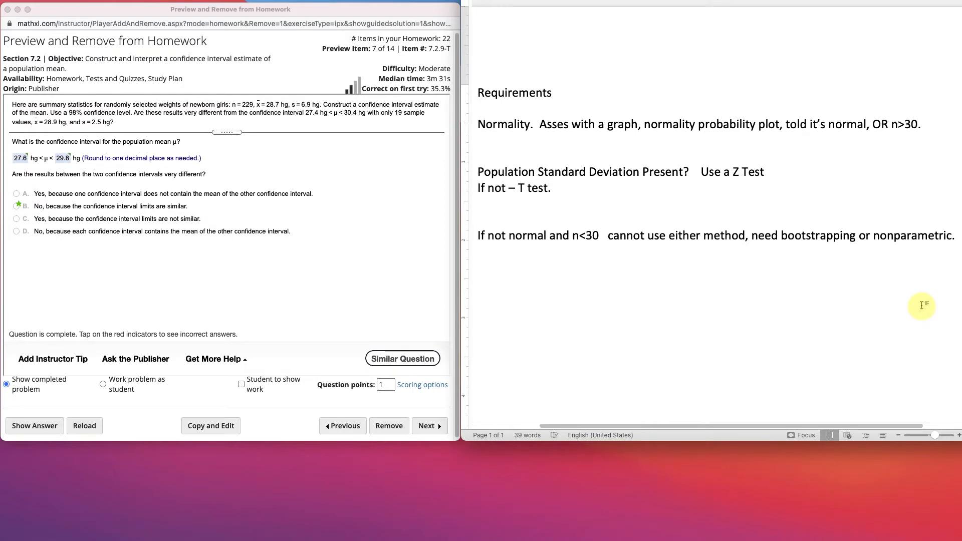
click(570, 235)
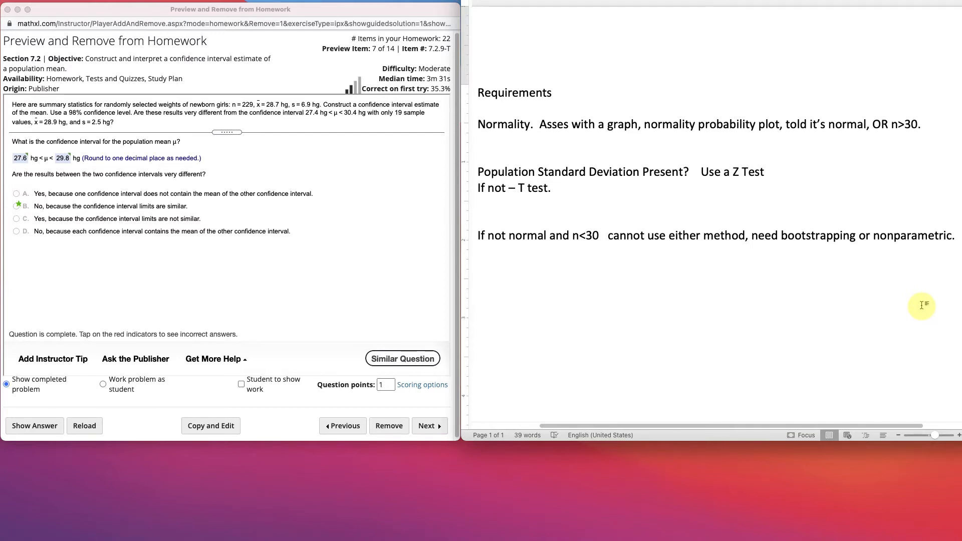
click(570, 236)
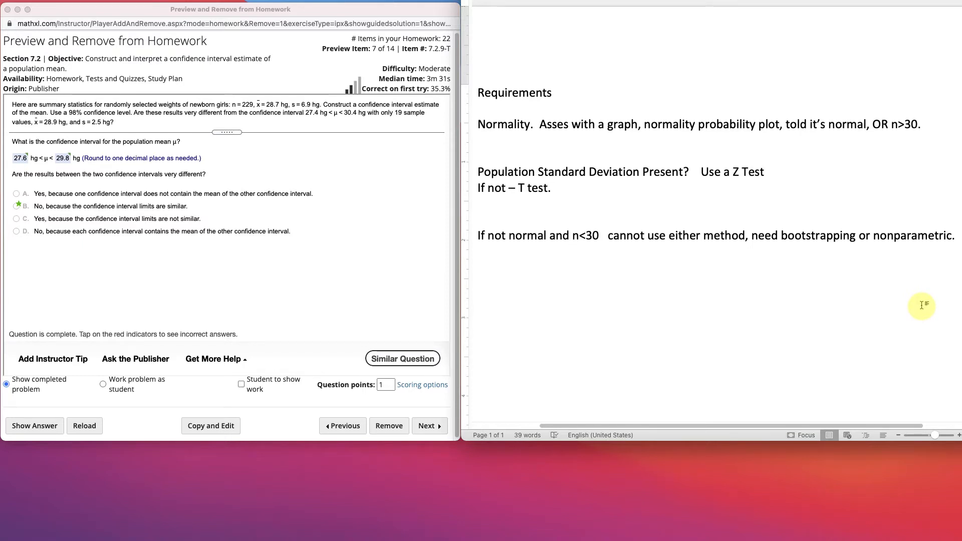
click(571, 236)
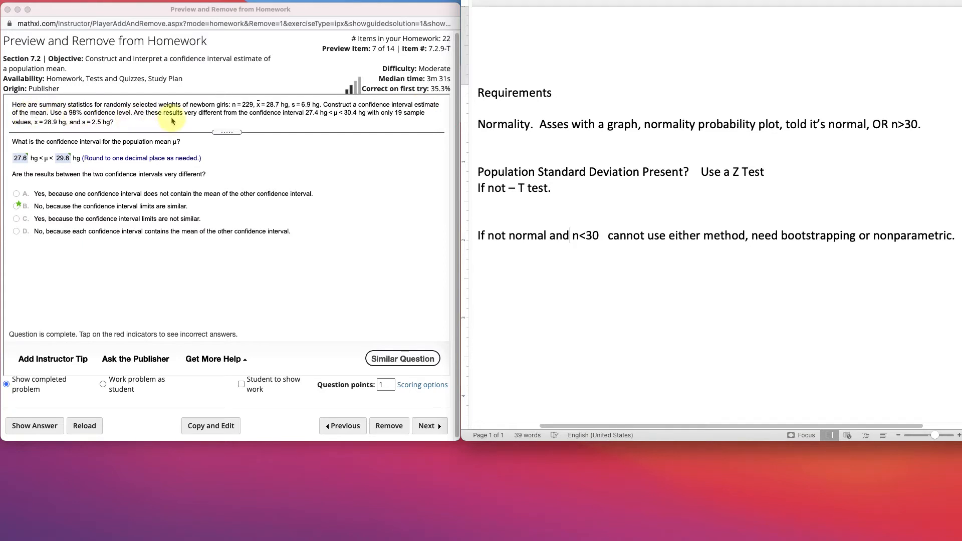
mouse_move(310, 124)
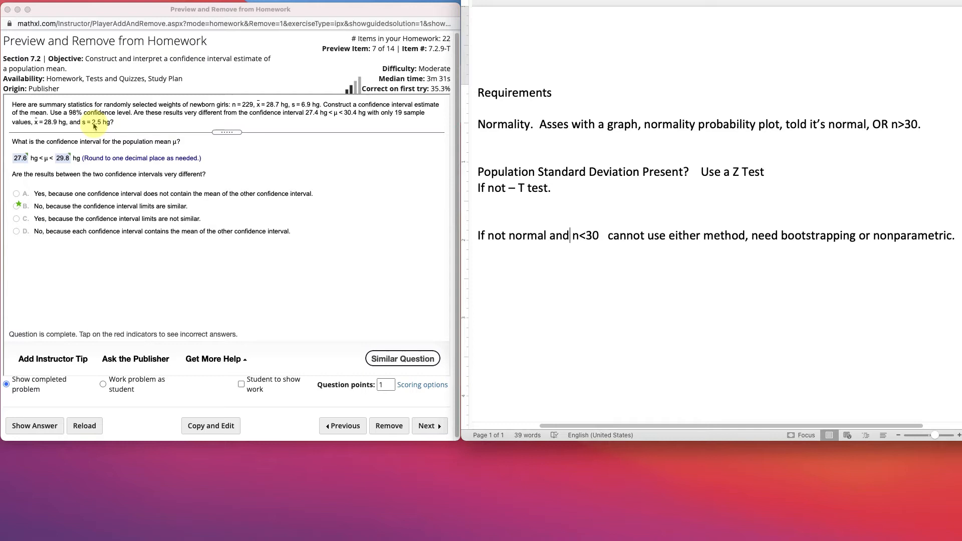
mouse_move(573, 73)
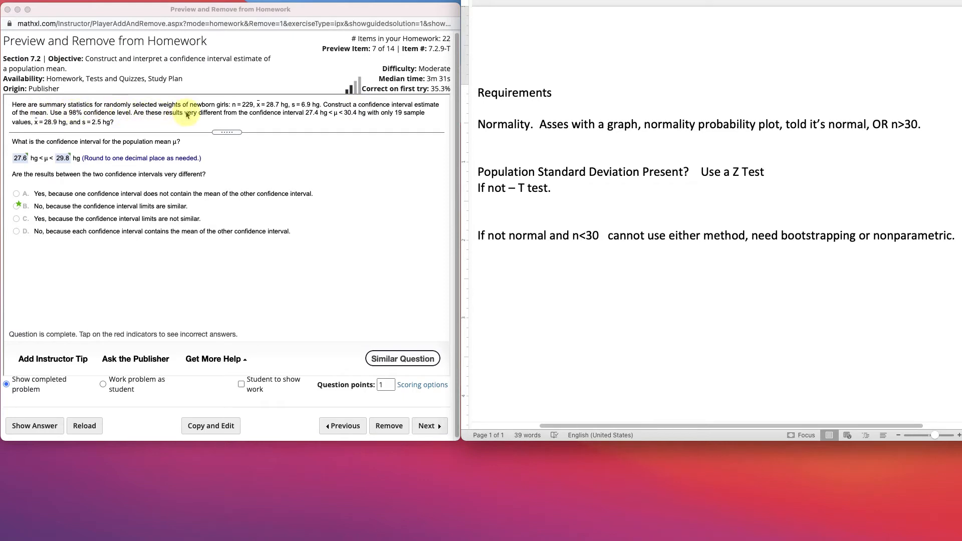
mouse_move(337, 118)
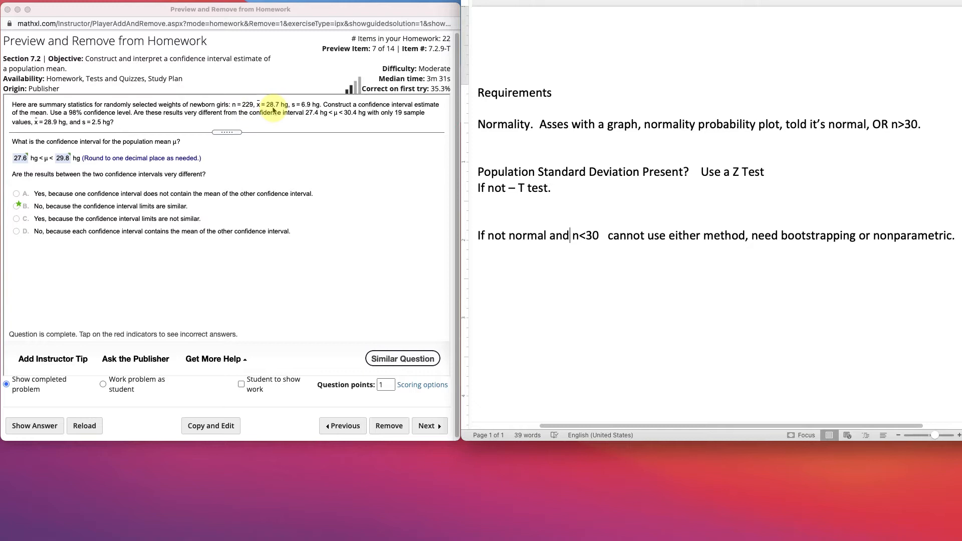
mouse_move(640, 137)
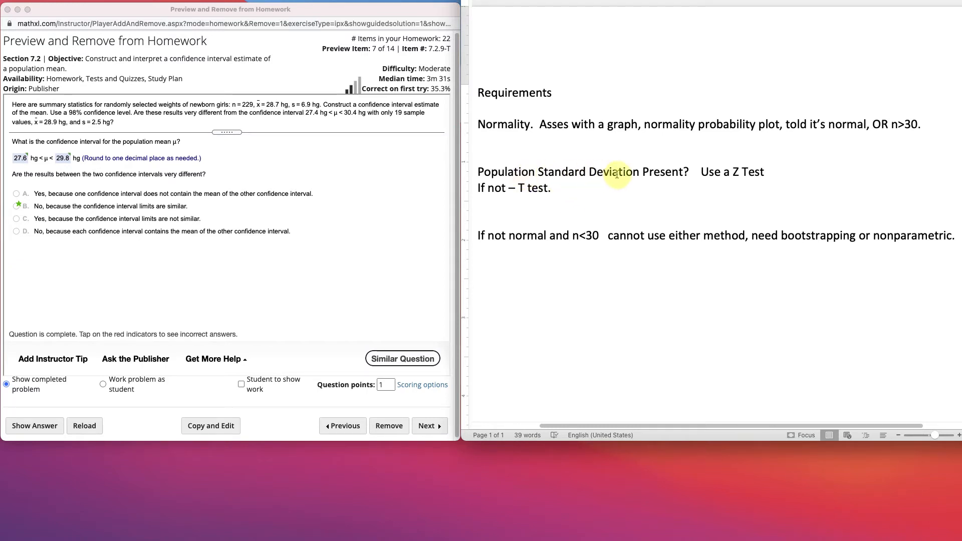
mouse_move(668, 176)
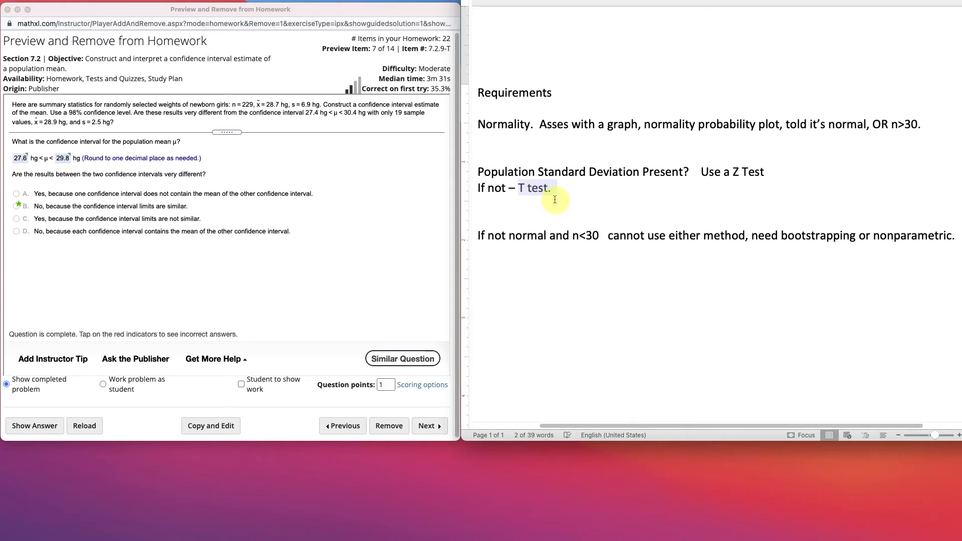
mouse_move(533, 237)
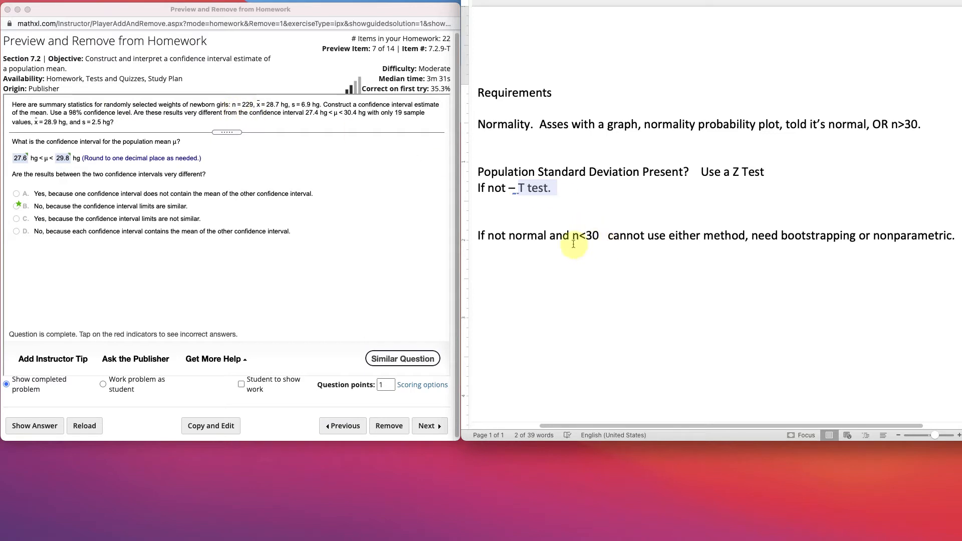
mouse_move(755, 237)
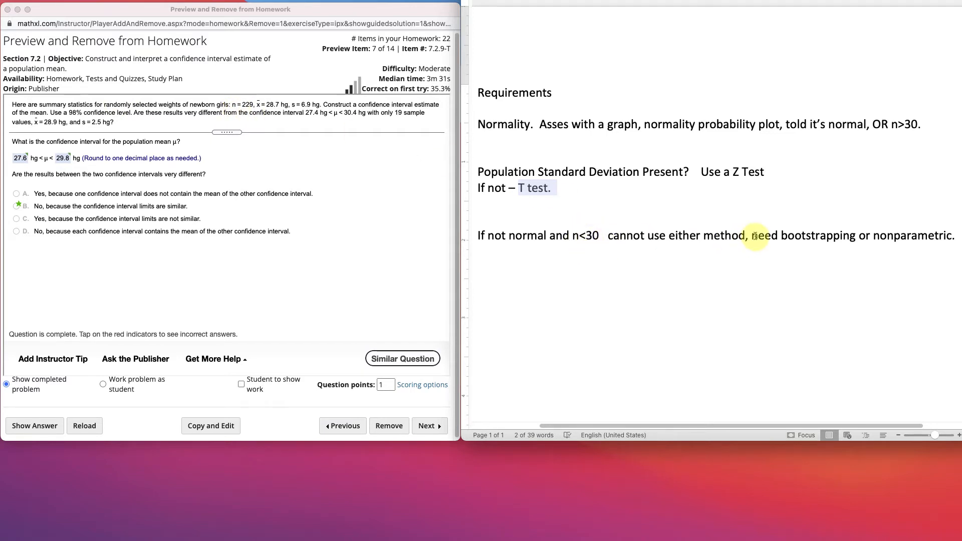
mouse_move(919, 242)
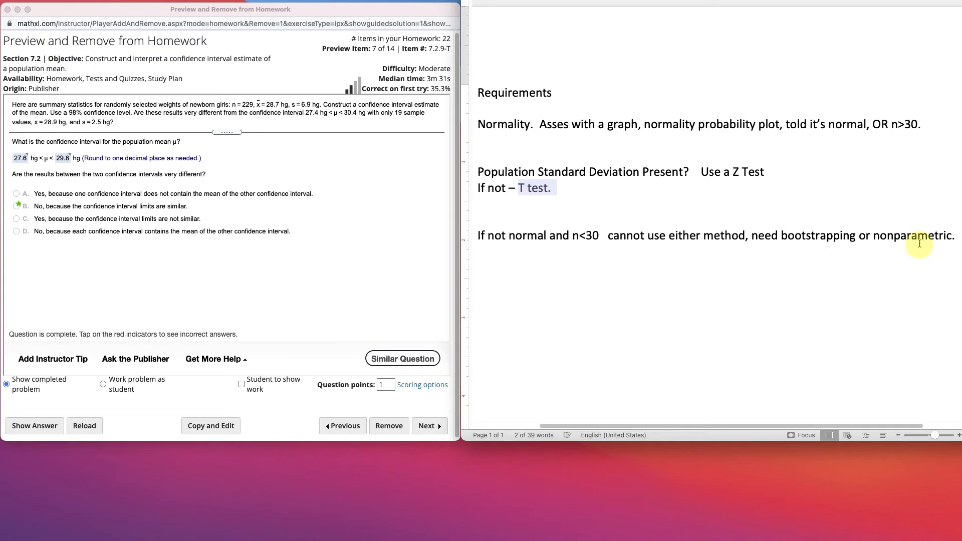
mouse_move(261, 142)
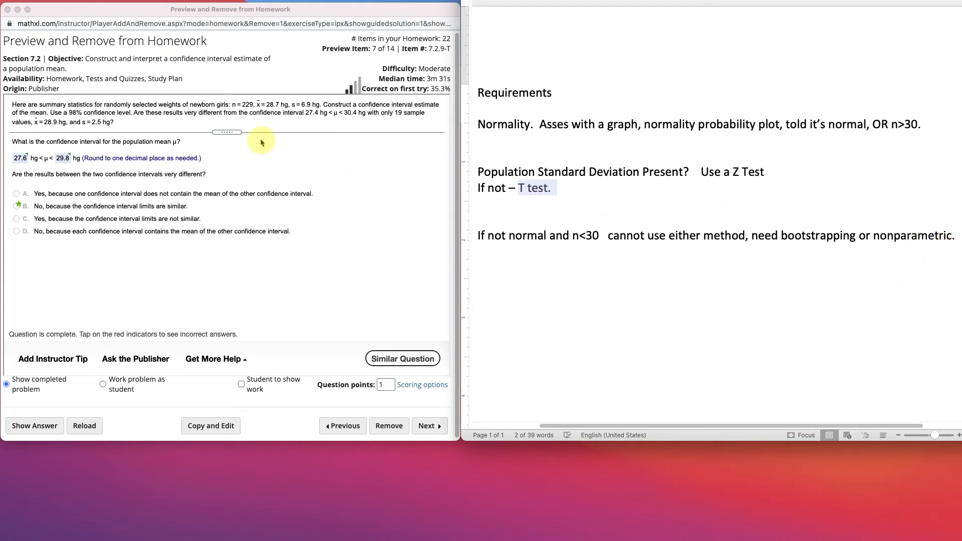
mouse_move(132, 125)
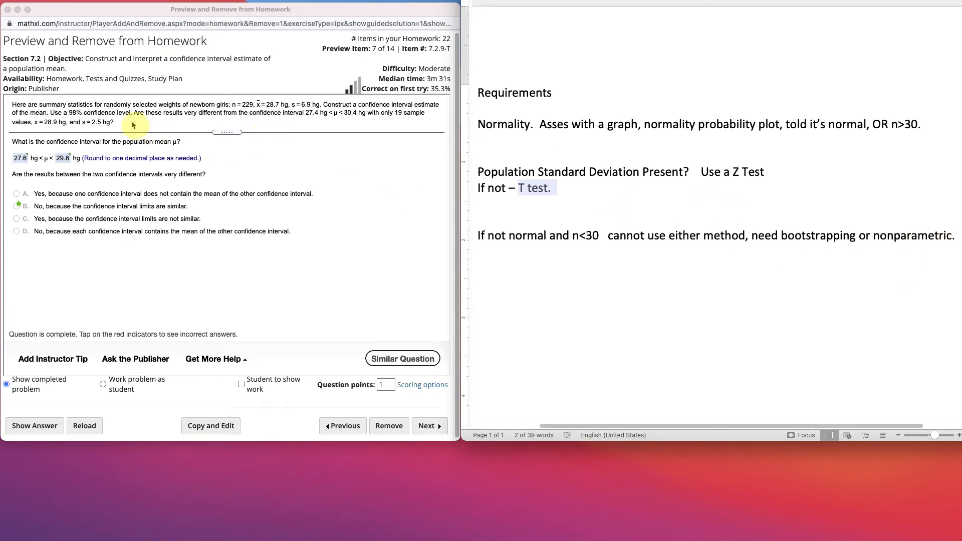
mouse_move(240, 167)
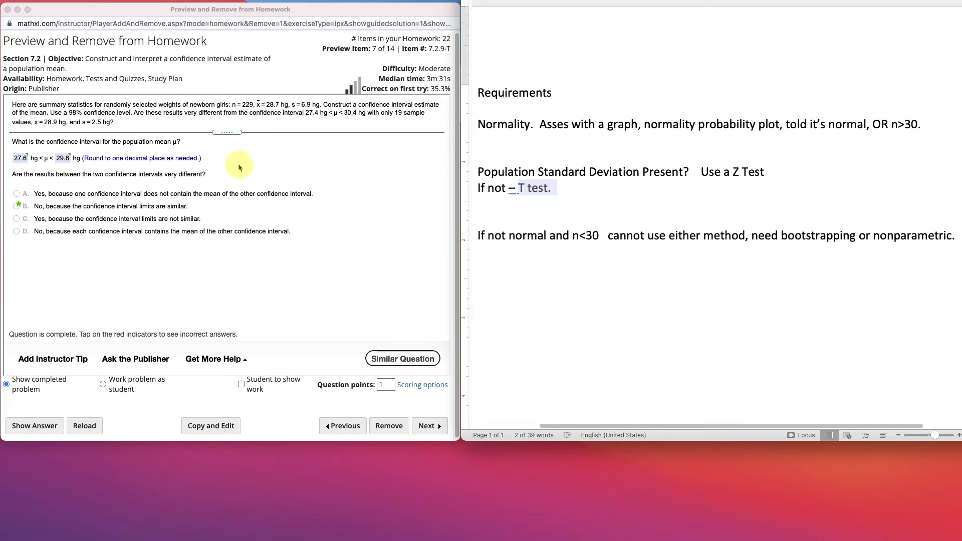
mouse_move(123, 149)
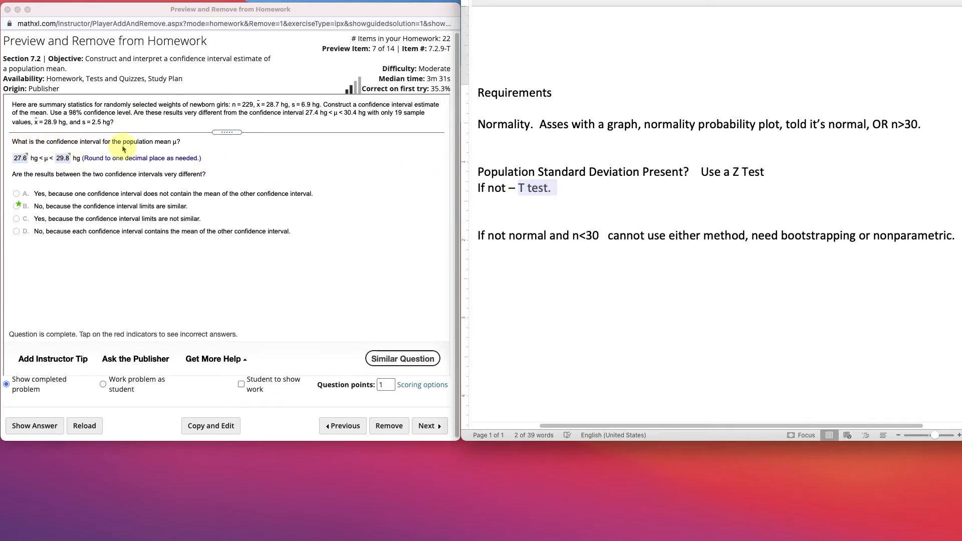
mouse_move(177, 150)
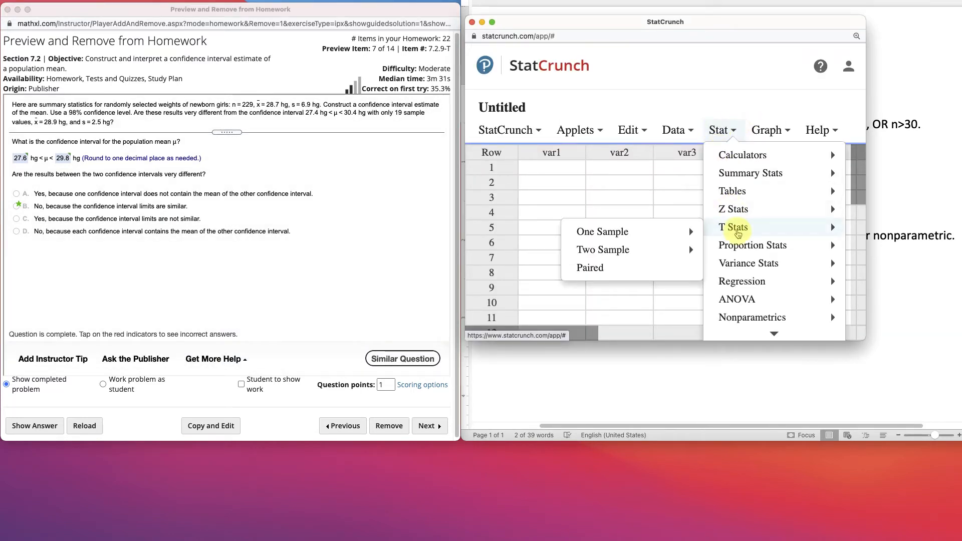
mouse_move(670, 228)
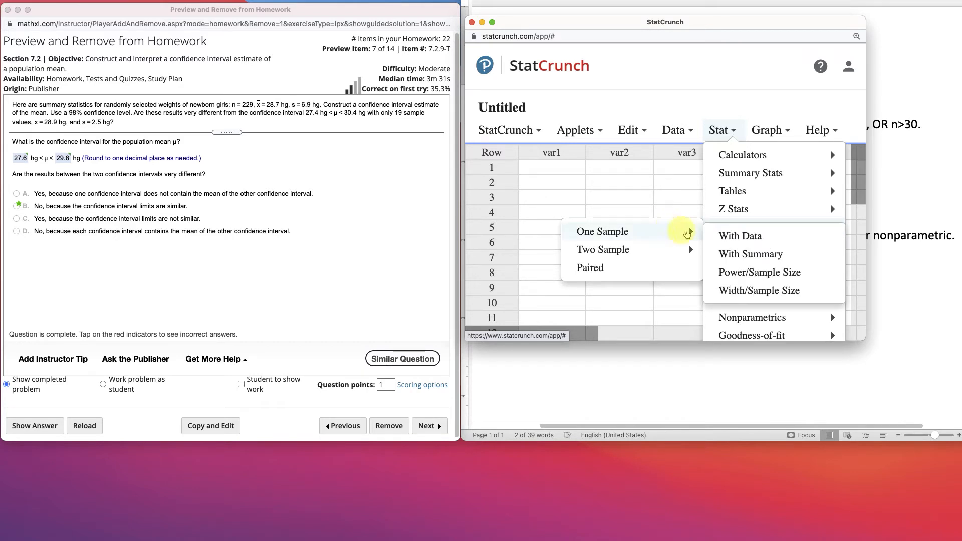
click(750, 254)
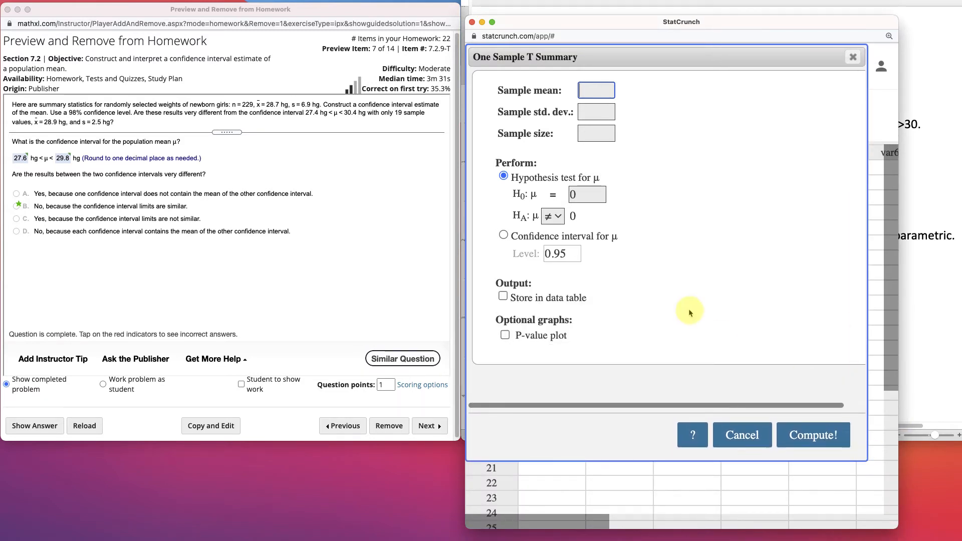
Enter sample mean 28.7, standard deviation 6.9 and sample size 229.
click(596, 89)
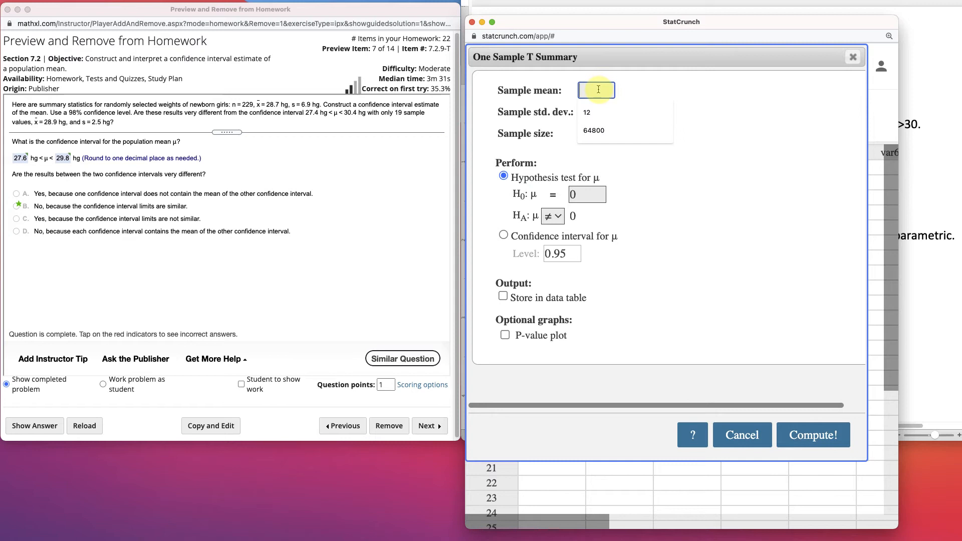
text(28.)
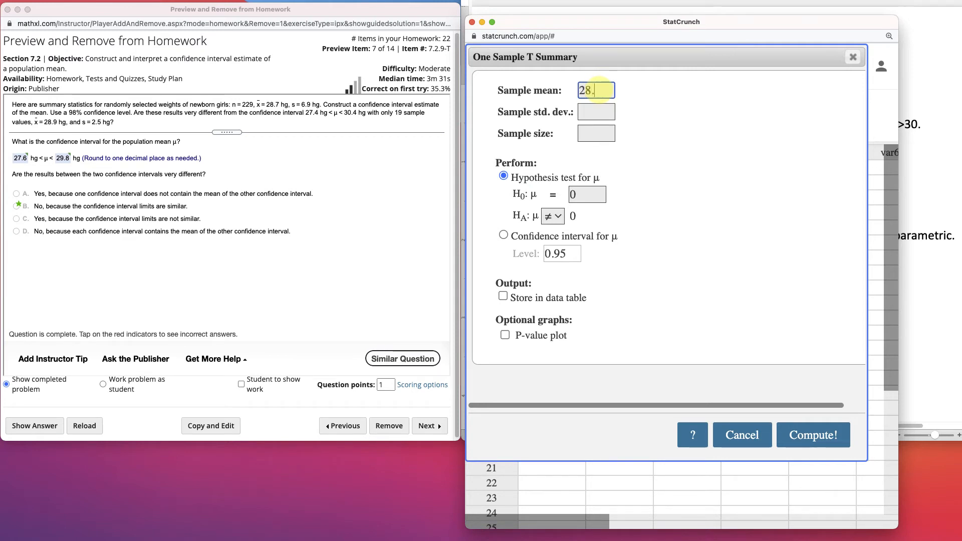
text(7)
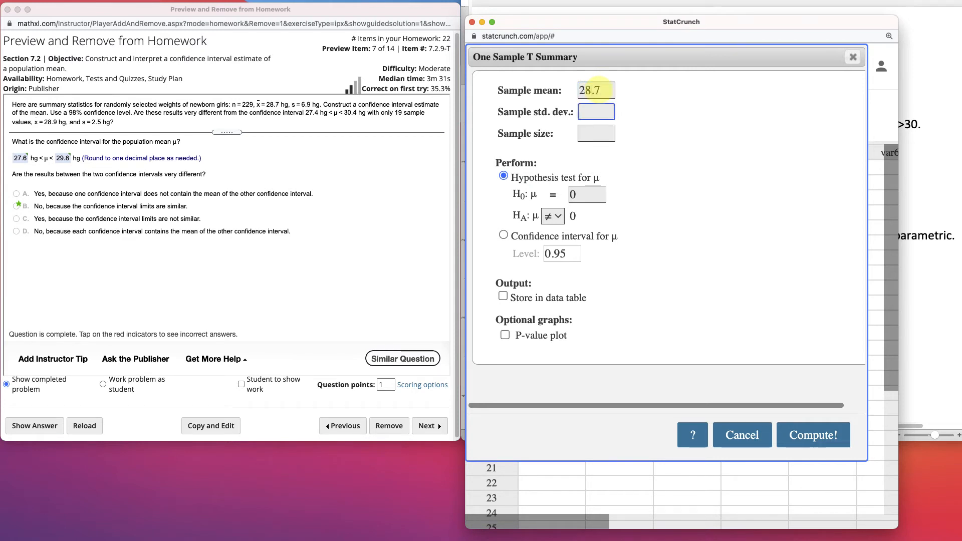
text(6.9)
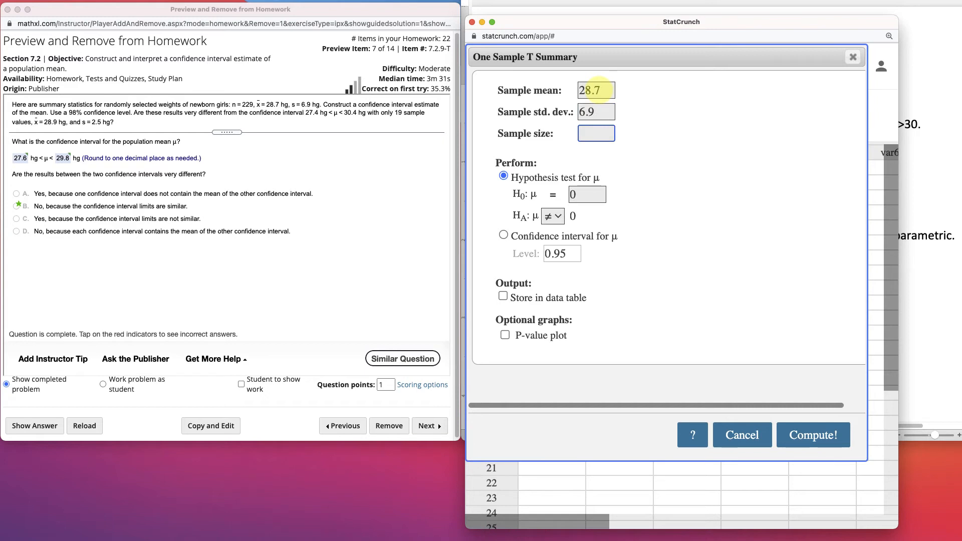
text(229)
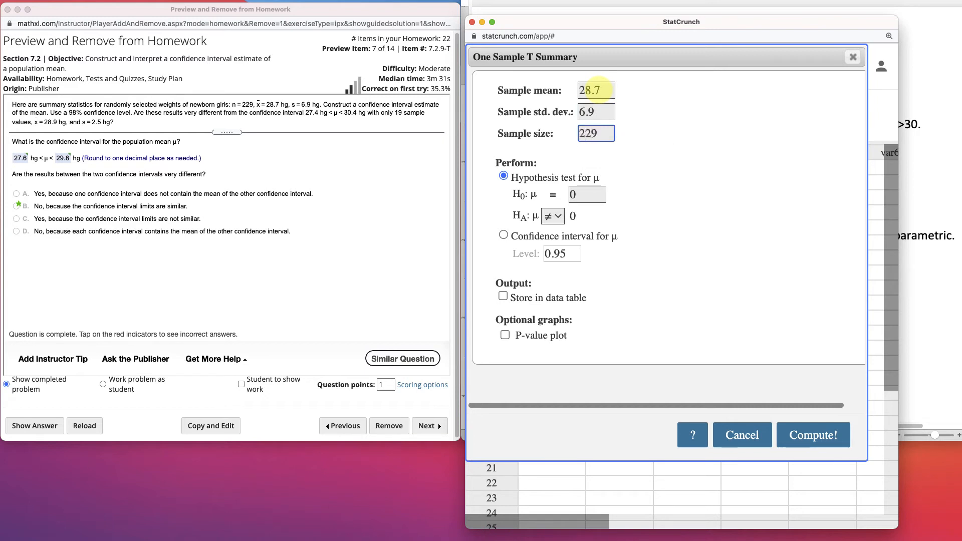
Request a 0.98 confidence interval for μ and compute it.
click(503, 235)
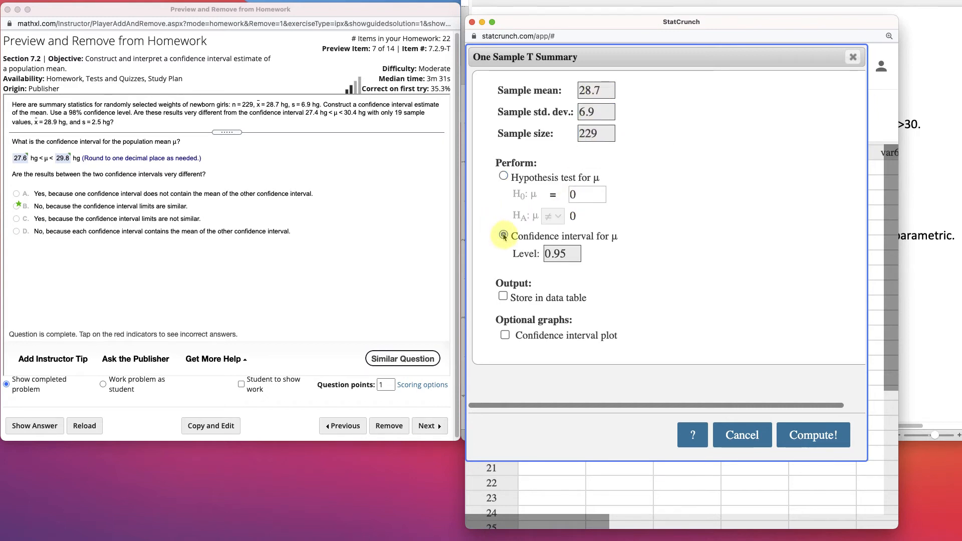
click(503, 236)
text(0.98)
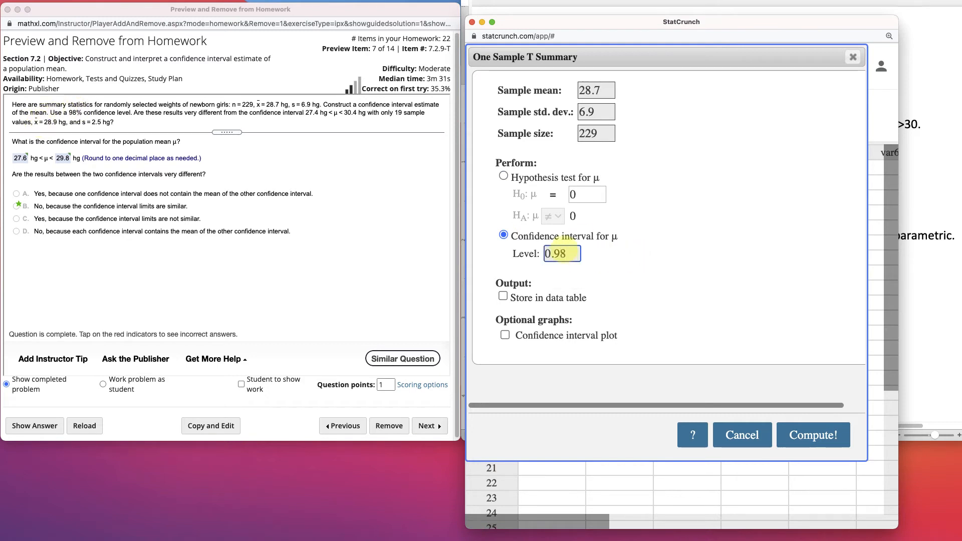
click(813, 435)
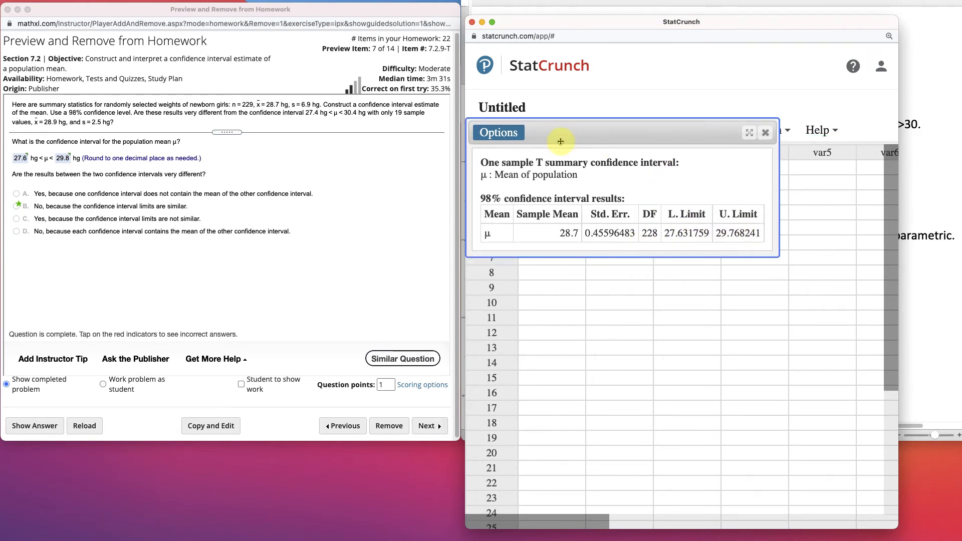
mouse_move(690, 240)
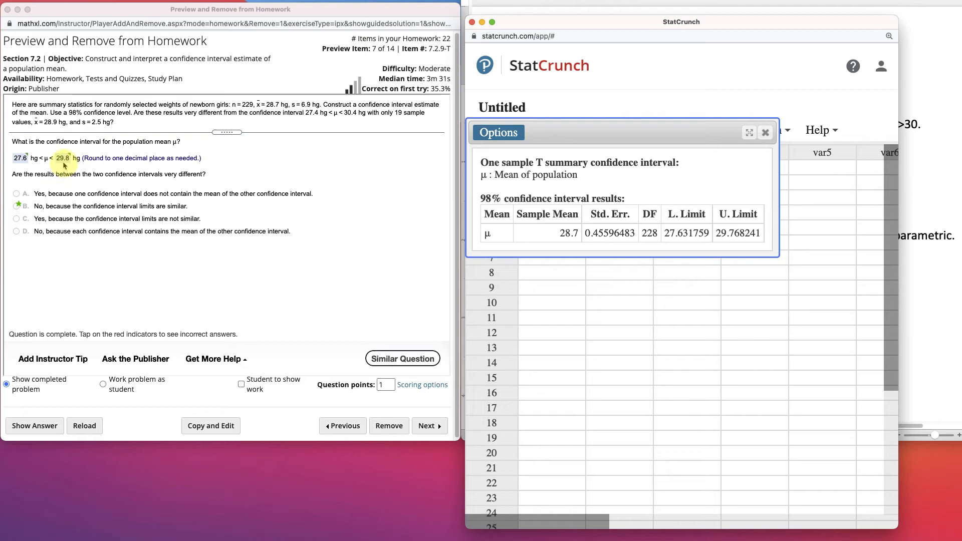
mouse_move(38, 164)
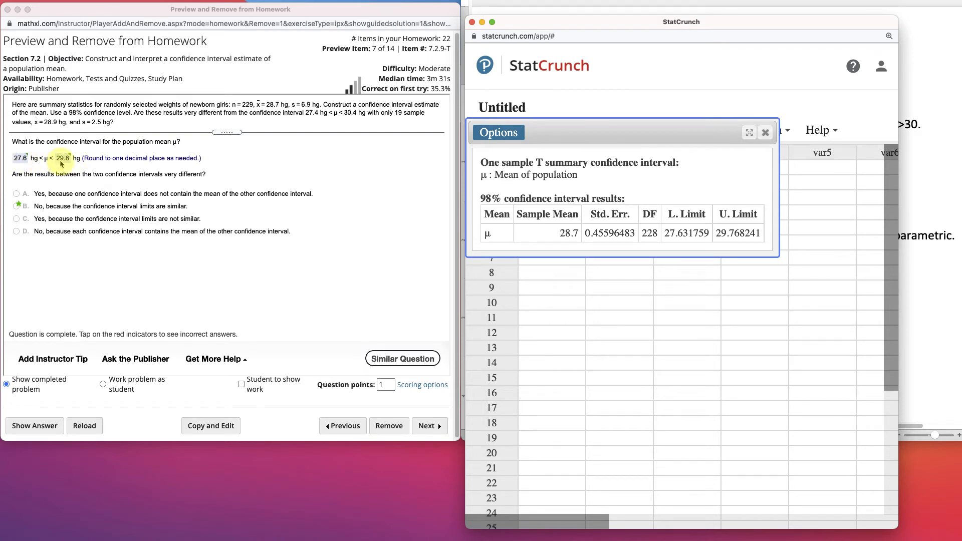
Confirm the 27.63 to 29.77 limits match the homework, then open the Stat menu.
click(719, 130)
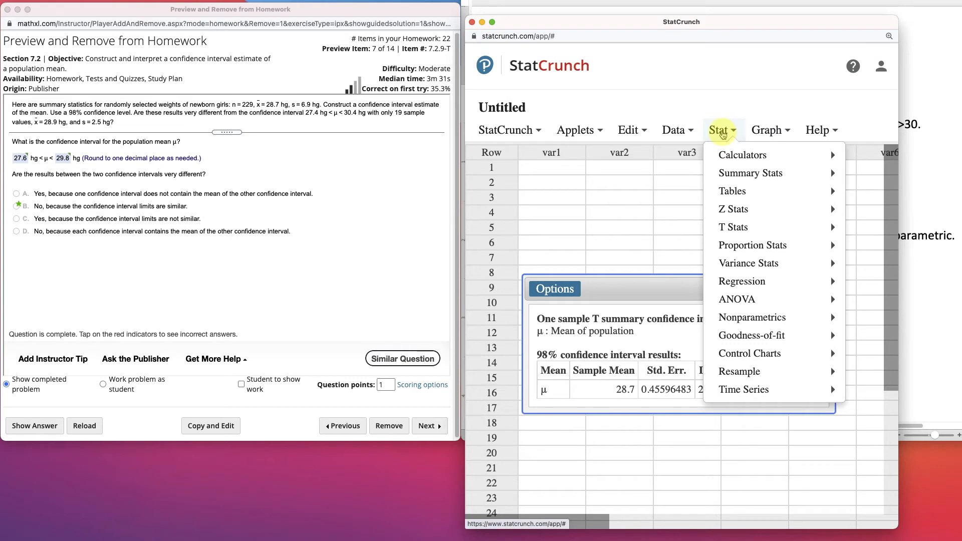
mouse_move(749, 173)
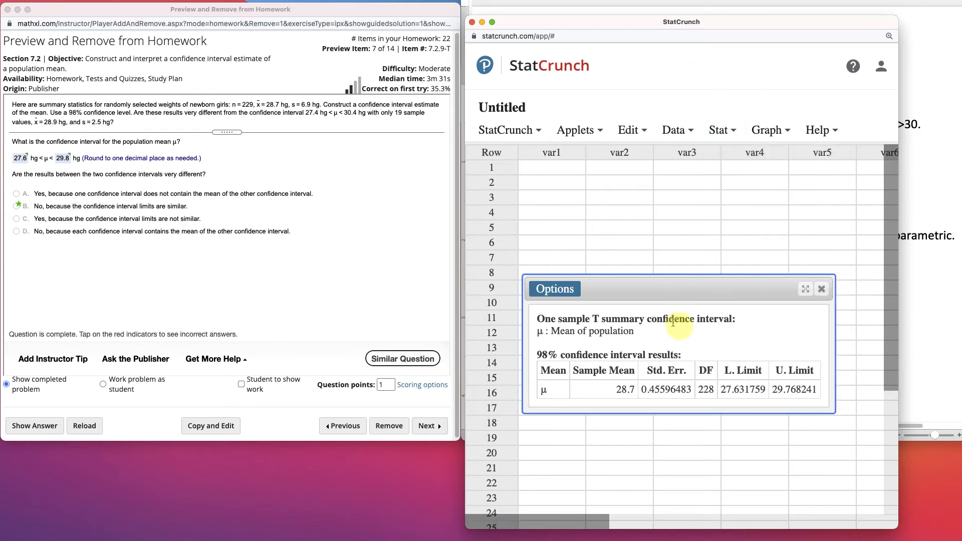
Close the 98% confidence interval results window.
click(822, 289)
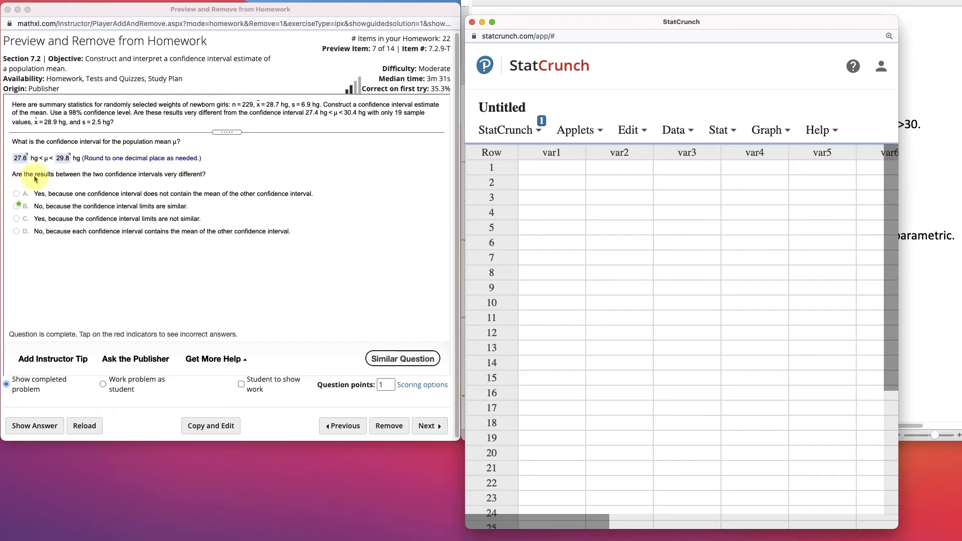
mouse_move(183, 179)
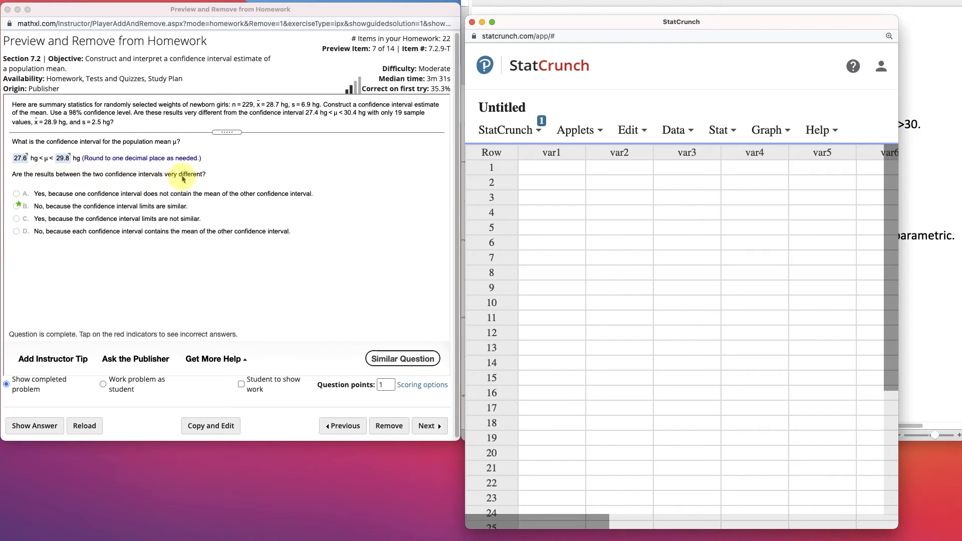
mouse_move(22, 162)
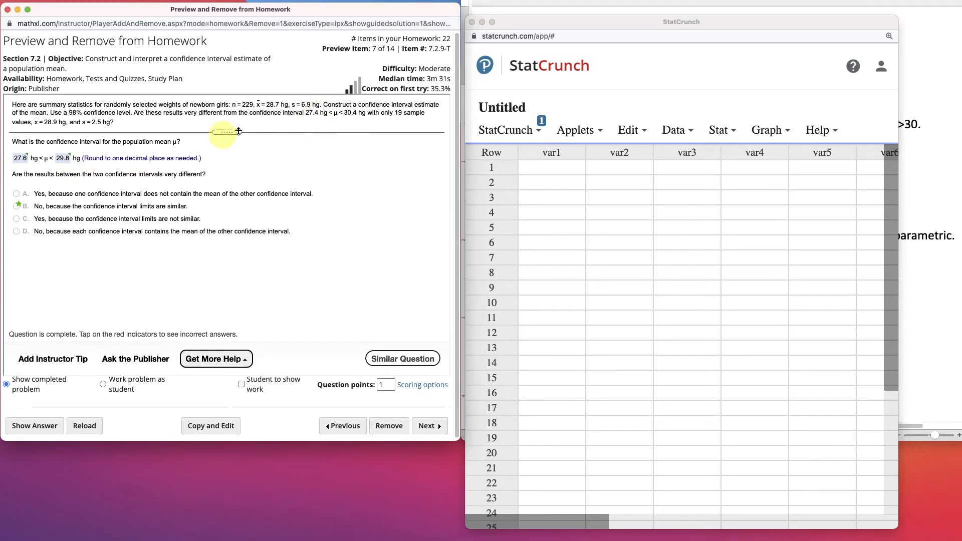
mouse_move(355, 117)
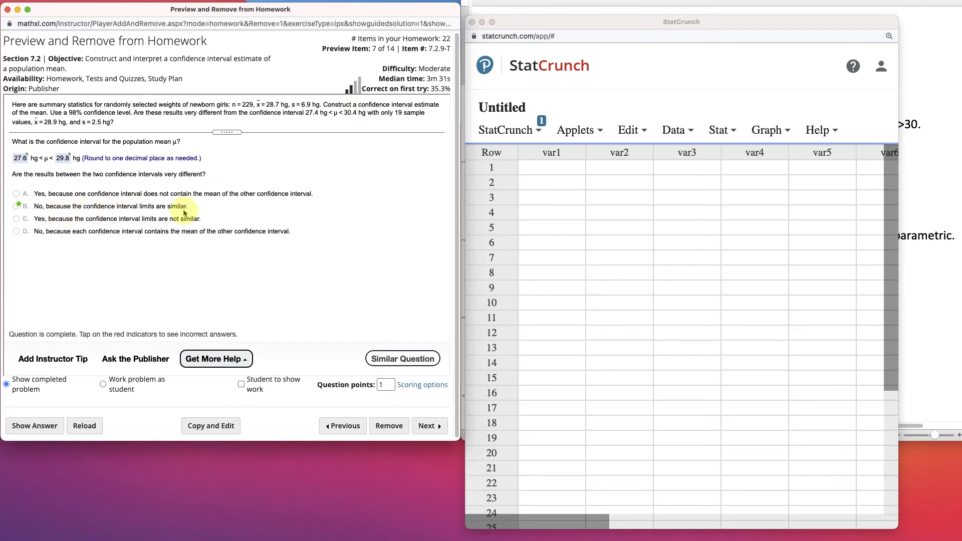
mouse_move(214, 214)
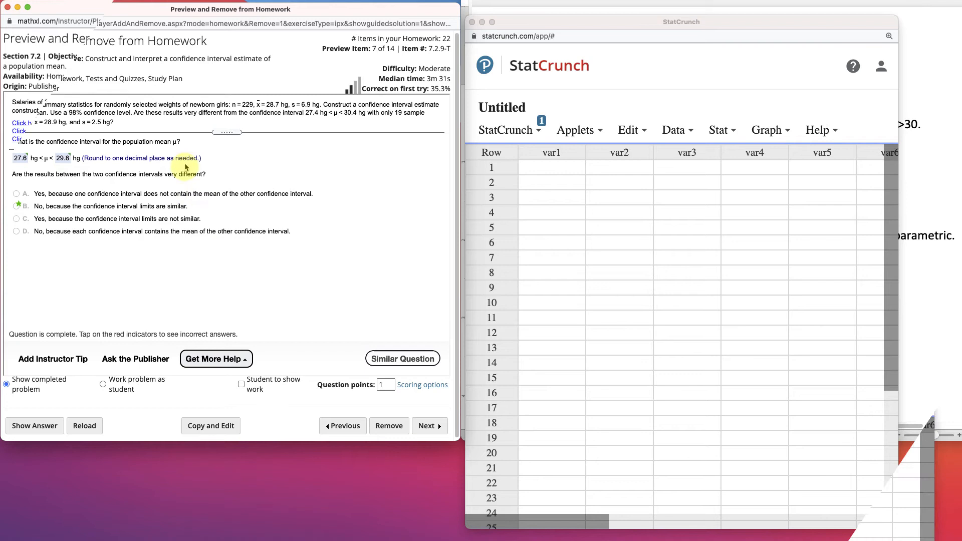
Advance to the 37-graduates salaries 95% confidence interval problem.
click(430, 426)
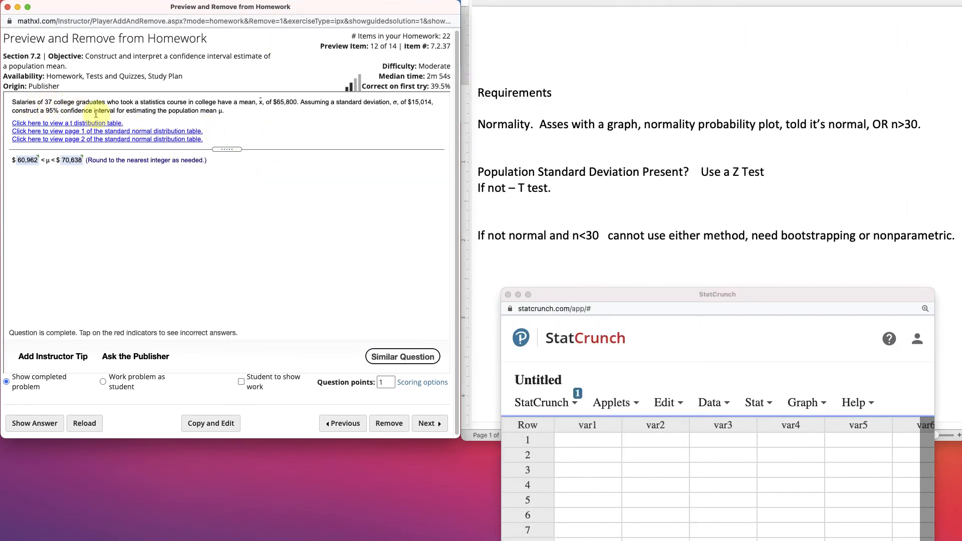
mouse_move(207, 110)
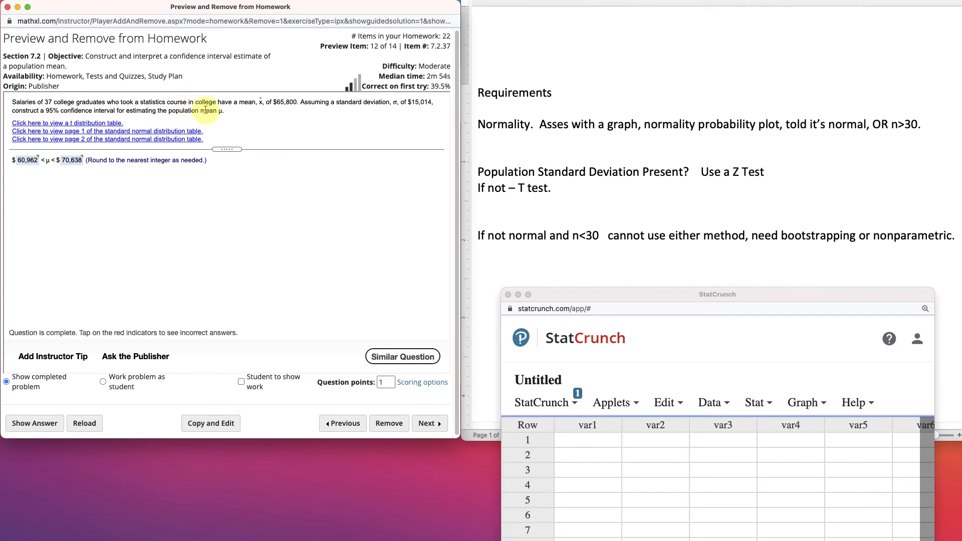
mouse_move(262, 109)
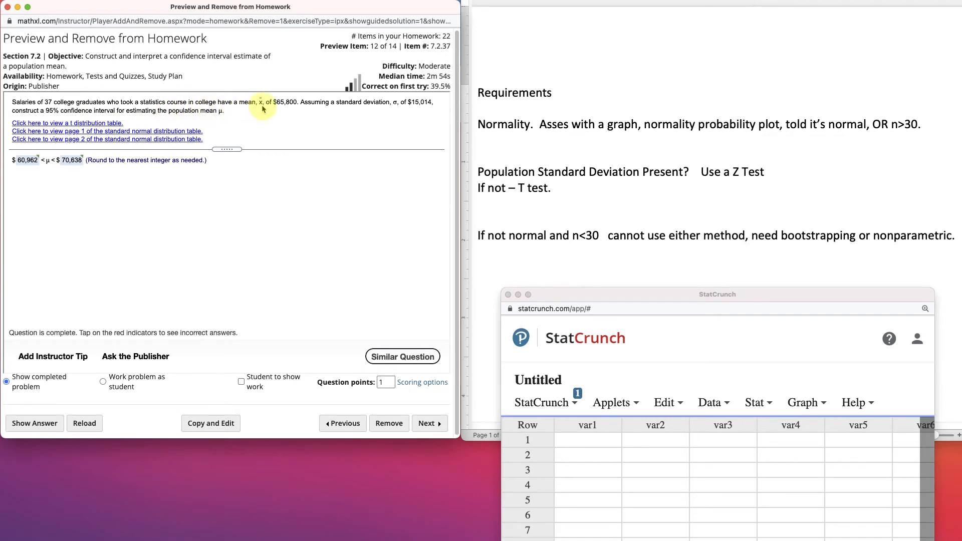
mouse_move(295, 109)
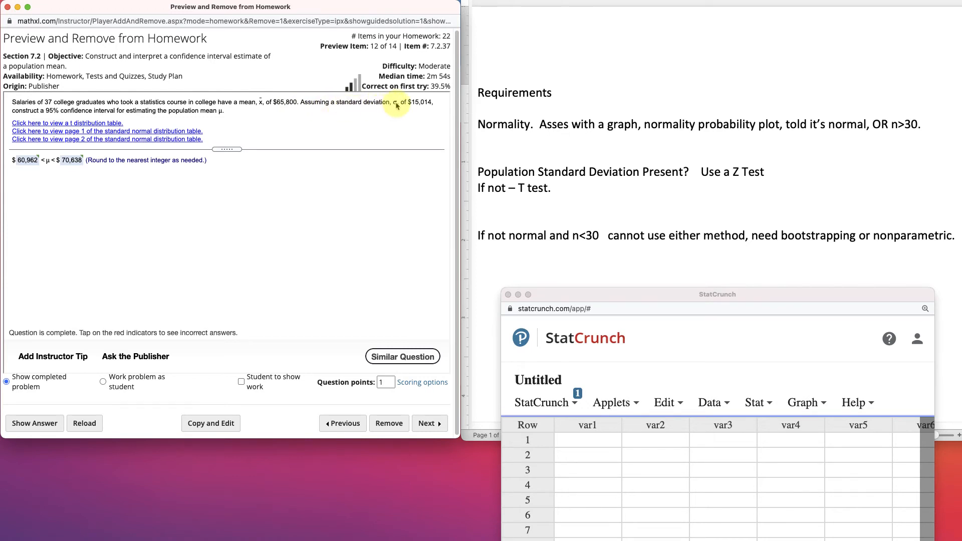
mouse_move(405, 103)
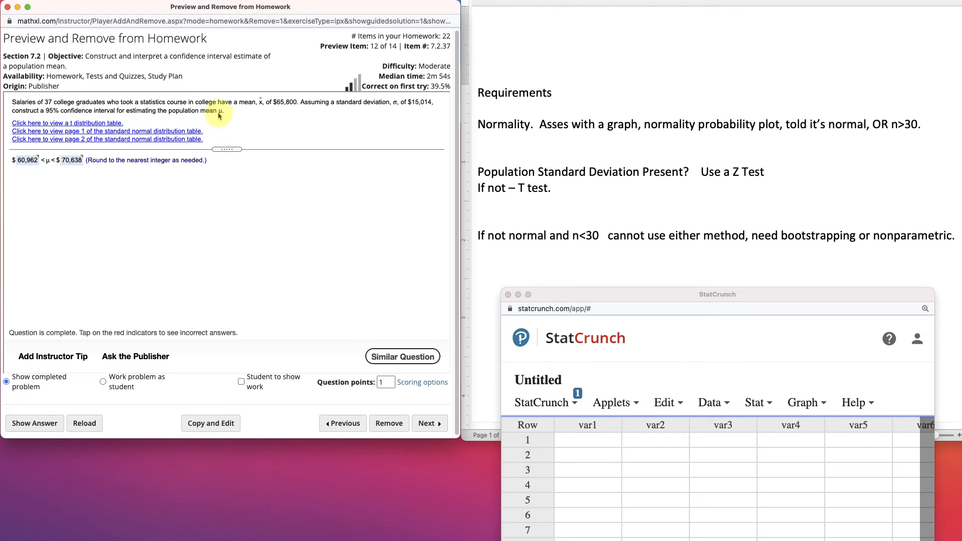
mouse_move(410, 111)
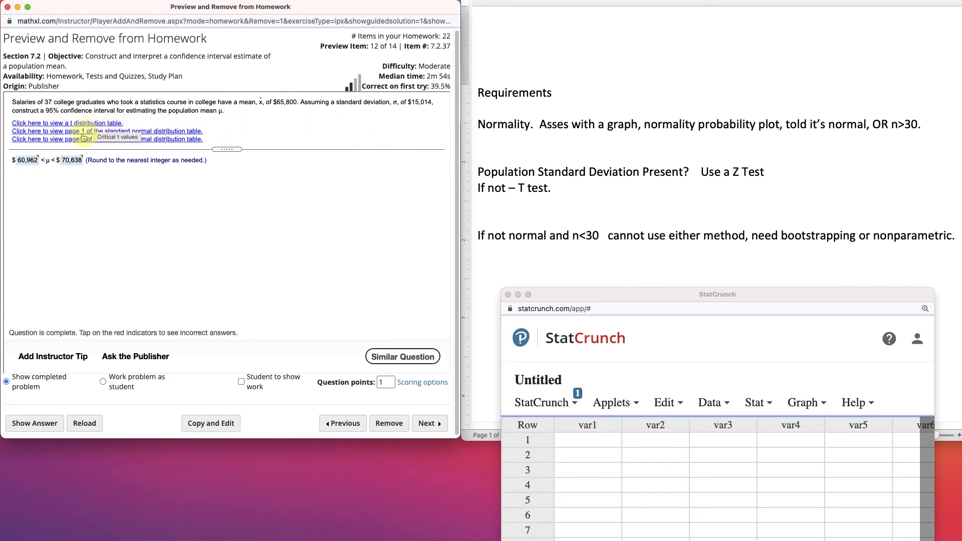
mouse_move(187, 120)
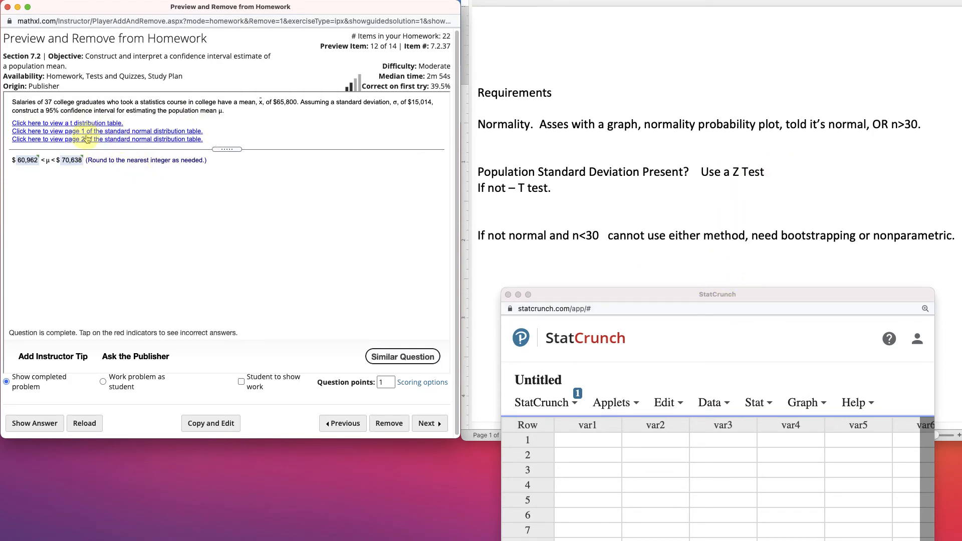
mouse_move(772, 315)
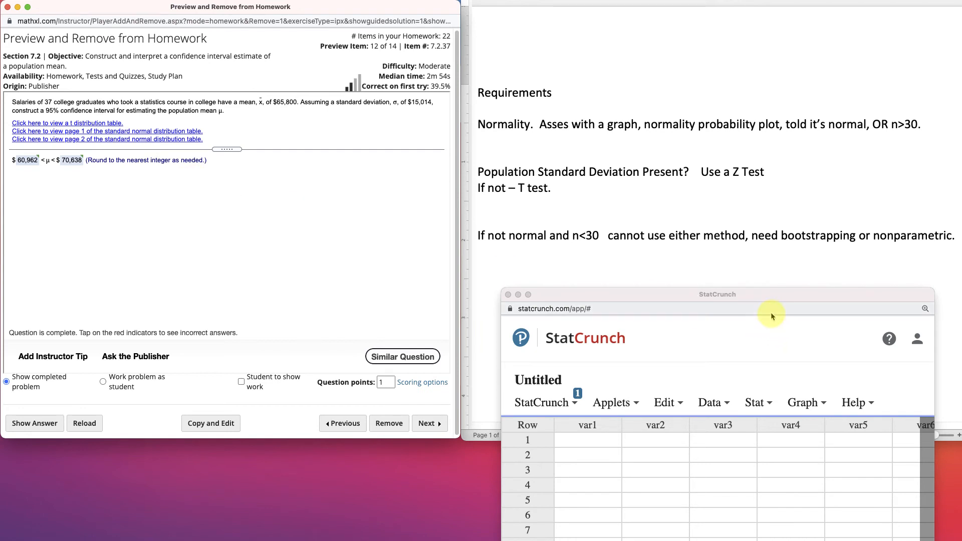
mouse_move(768, 302)
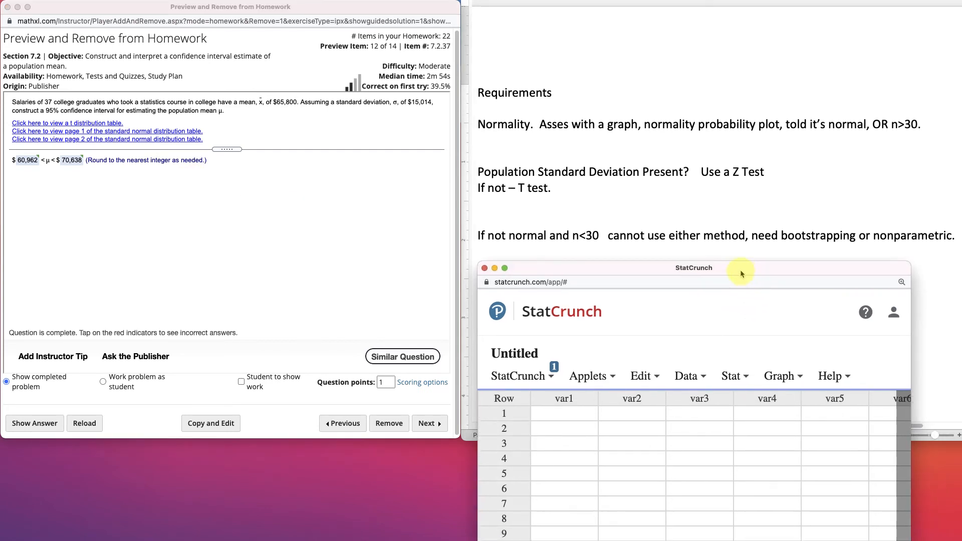
mouse_move(494, 126)
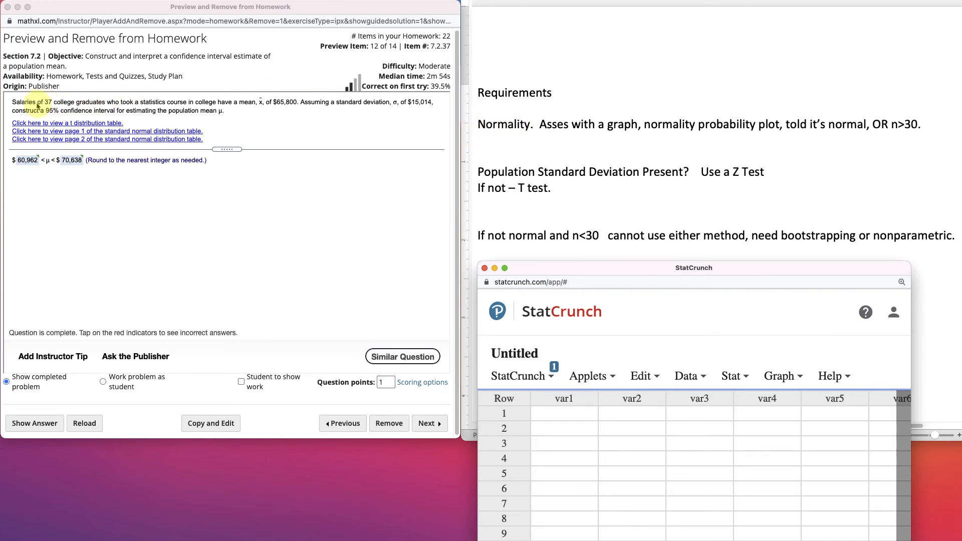
mouse_move(160, 118)
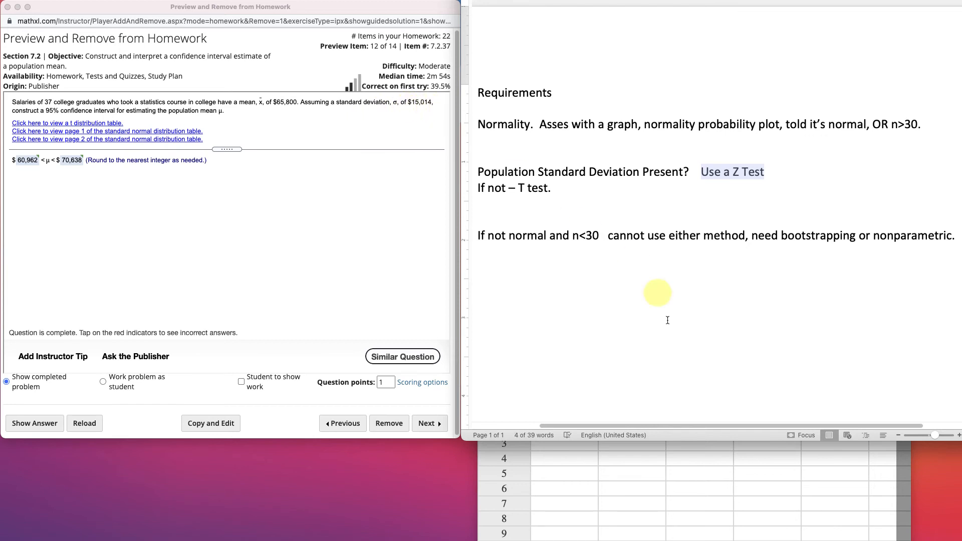
Bring StatCrunch forward and choose Stat > Z Stats > One Sample > With Summary.
click(683, 31)
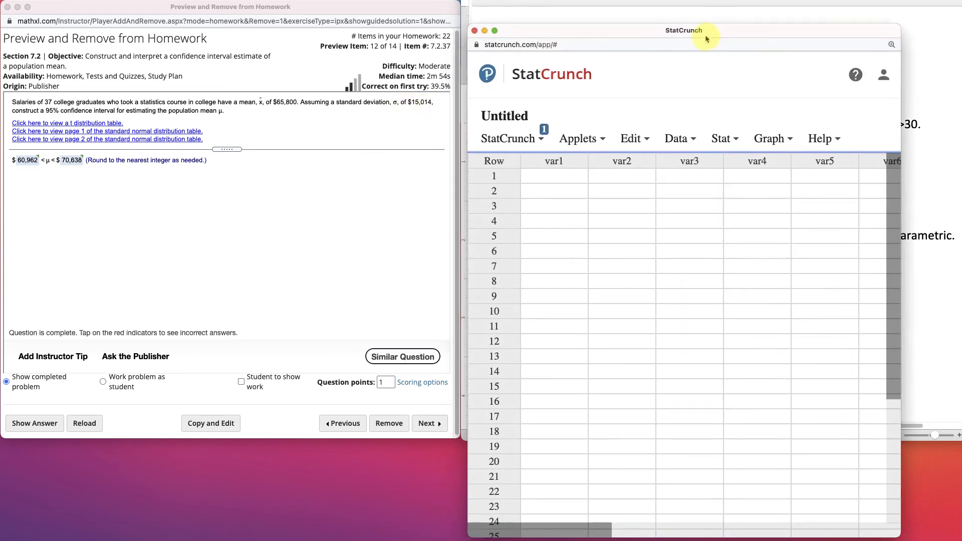
click(725, 128)
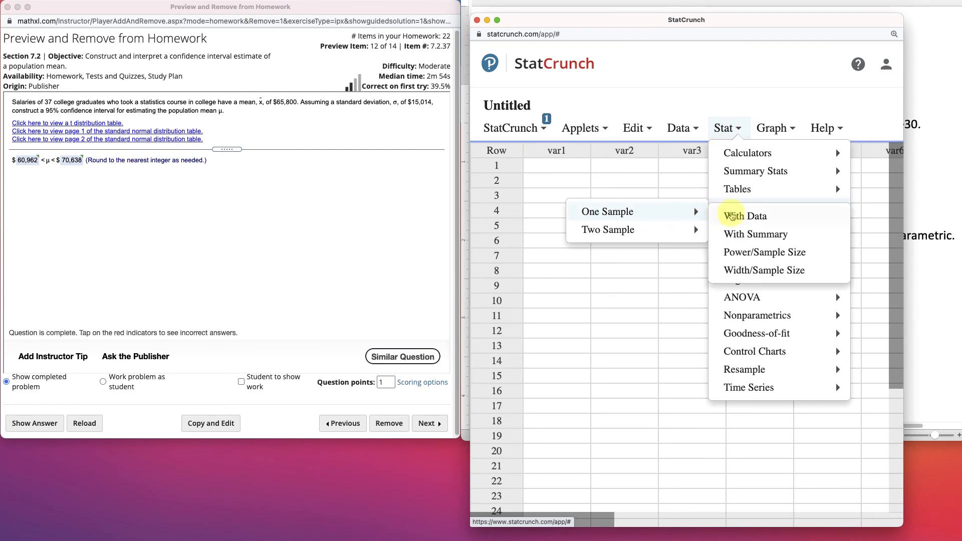
click(755, 234)
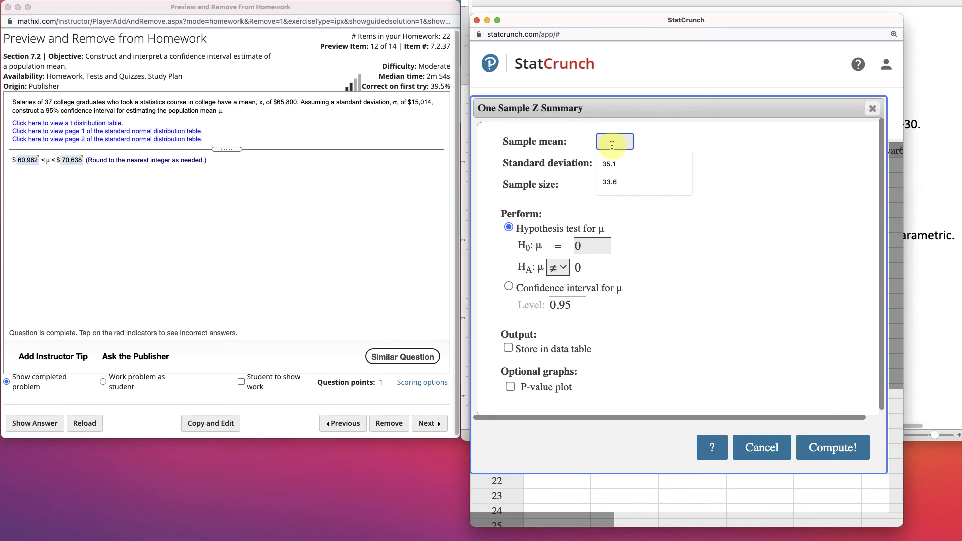
Enter mean 65800, SD 15014, n 37 and compute a 0.95 confidence interval.
text(6)
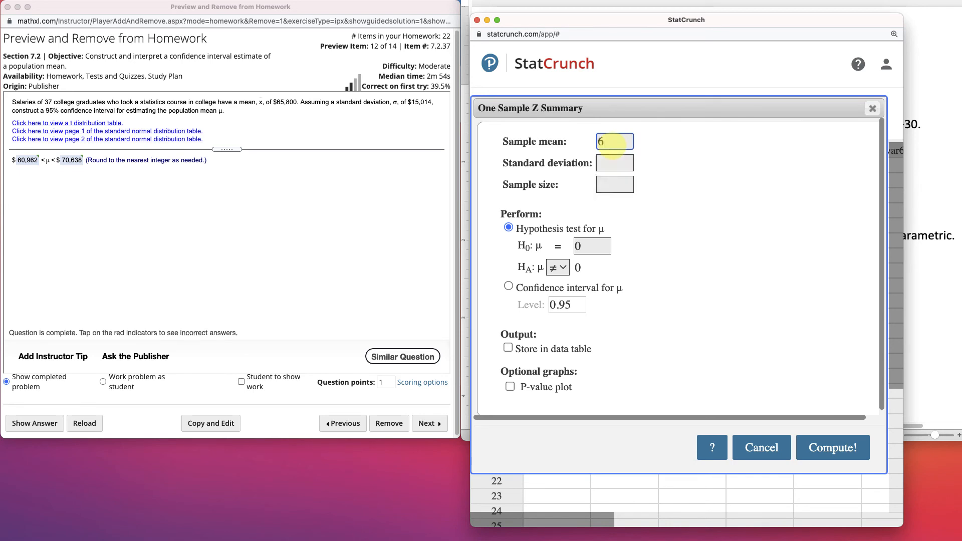
text(5800)
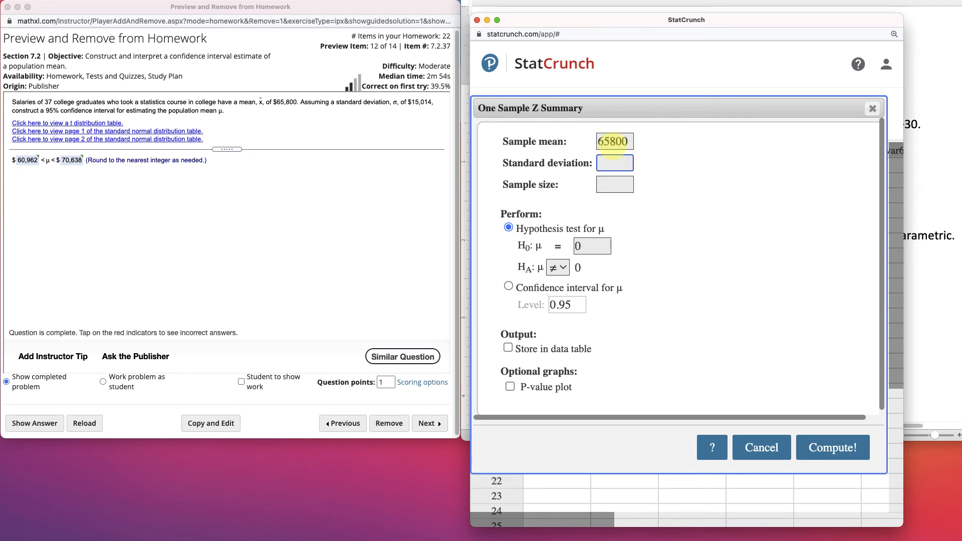
text(15014)
click(615, 185)
text(37)
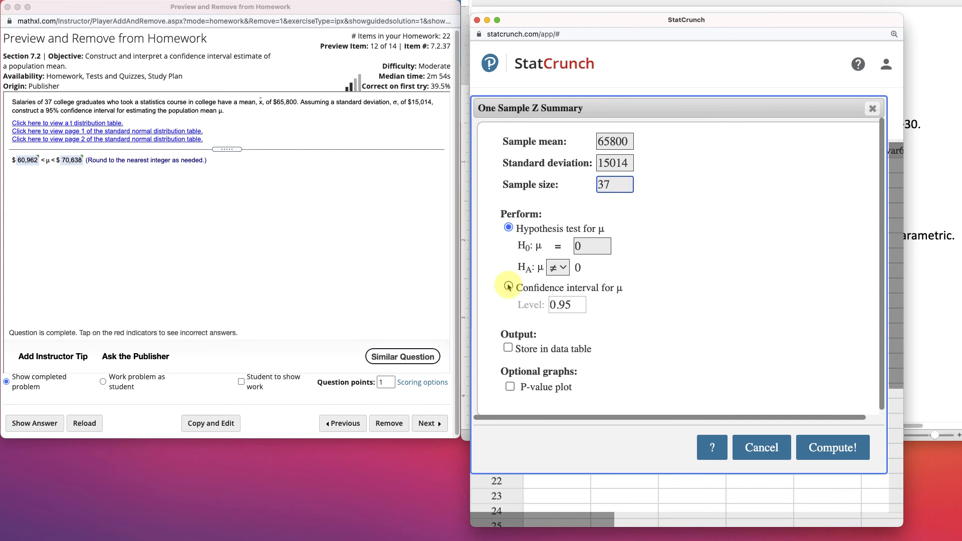
click(509, 288)
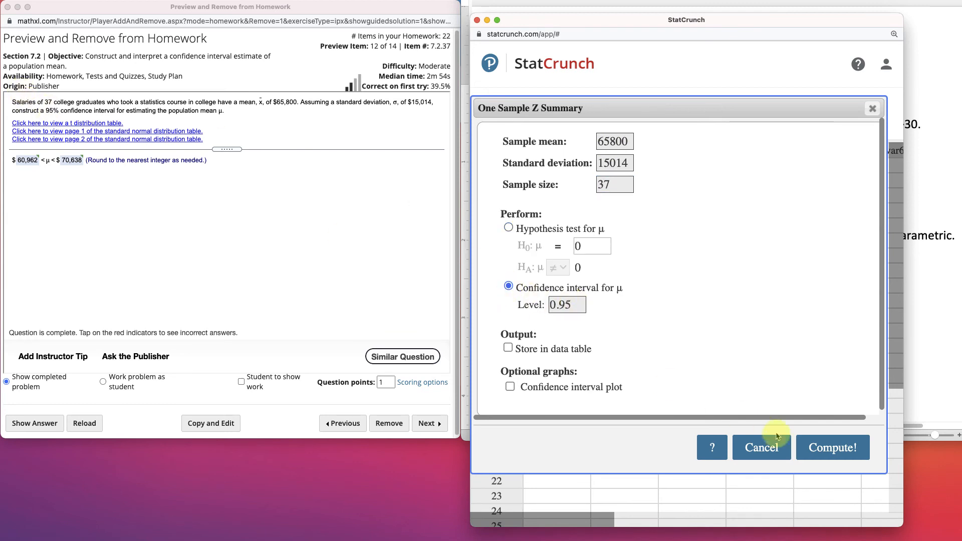
click(832, 448)
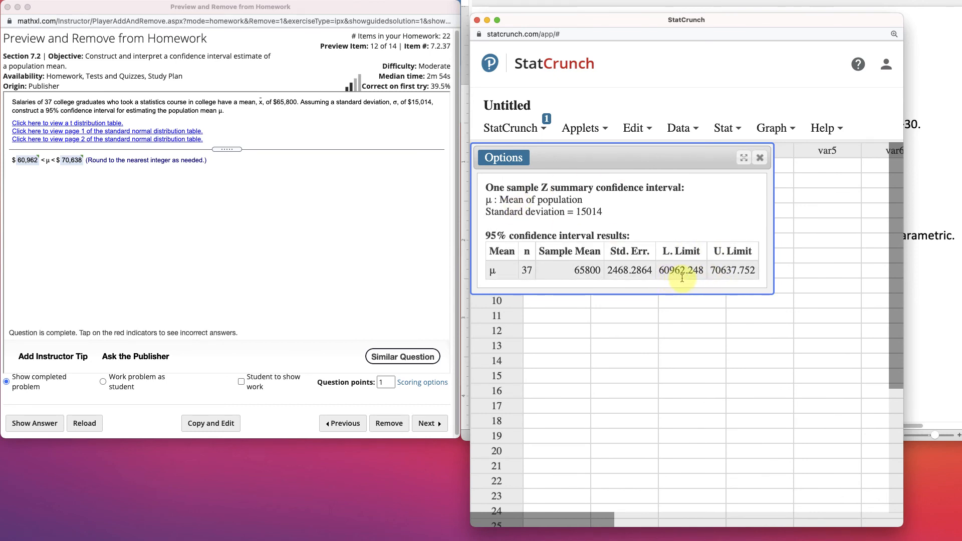
mouse_move(712, 305)
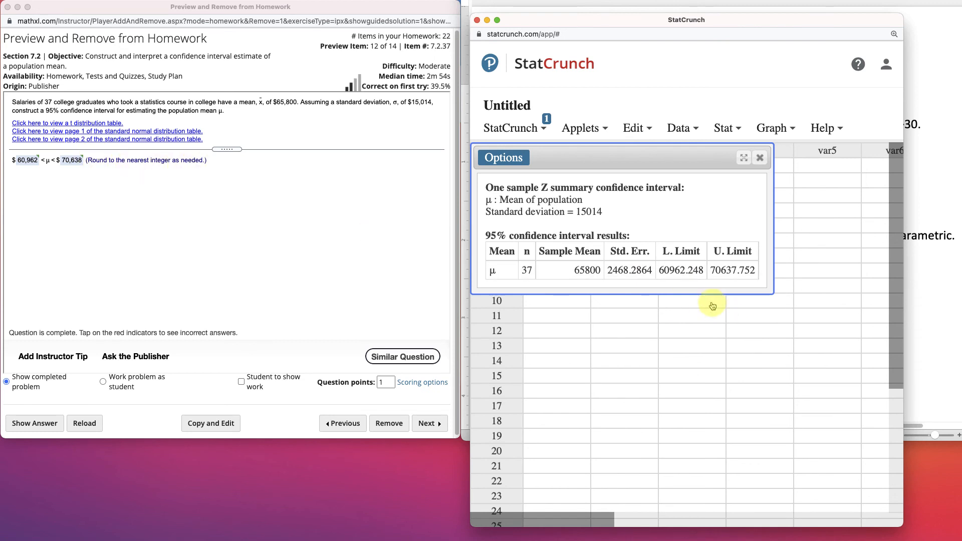
mouse_move(702, 280)
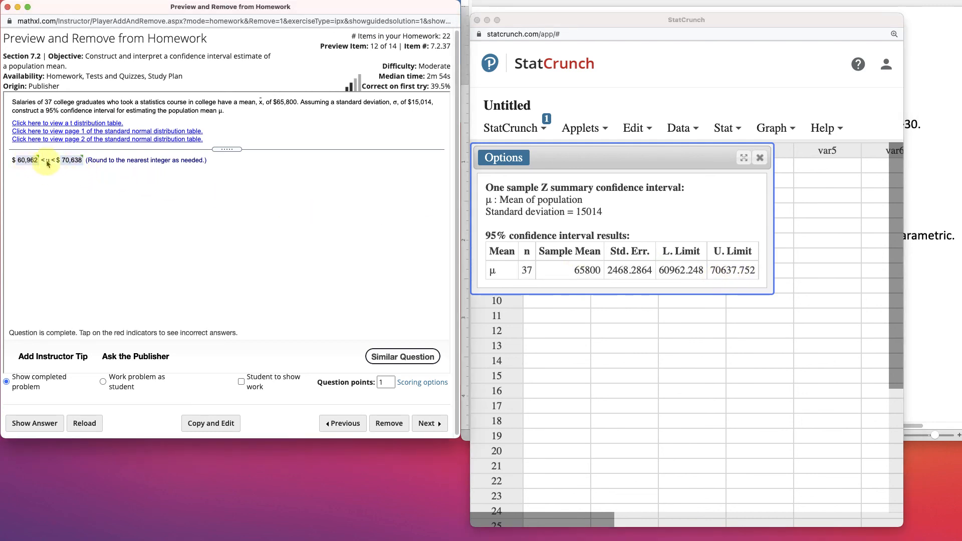
mouse_move(60, 232)
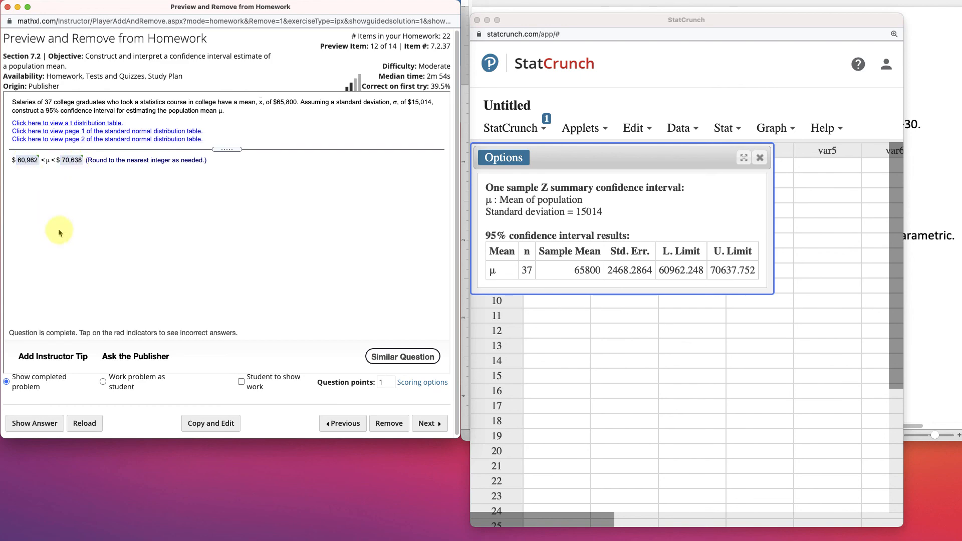
mouse_move(60, 233)
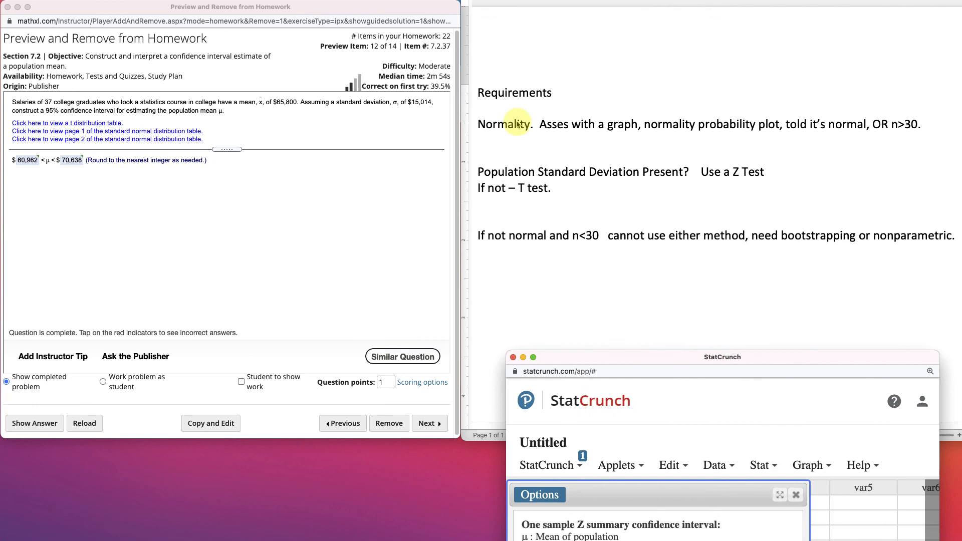
mouse_move(618, 134)
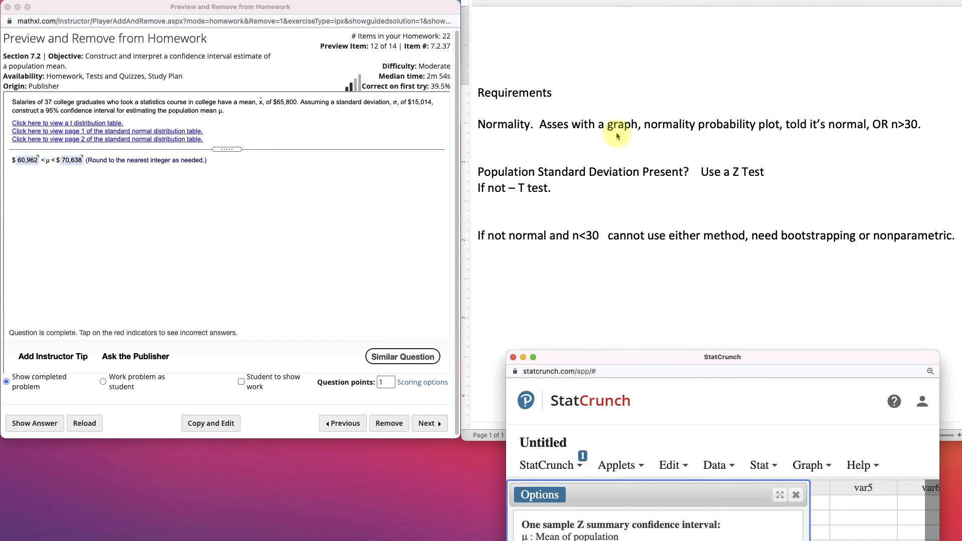
mouse_move(900, 135)
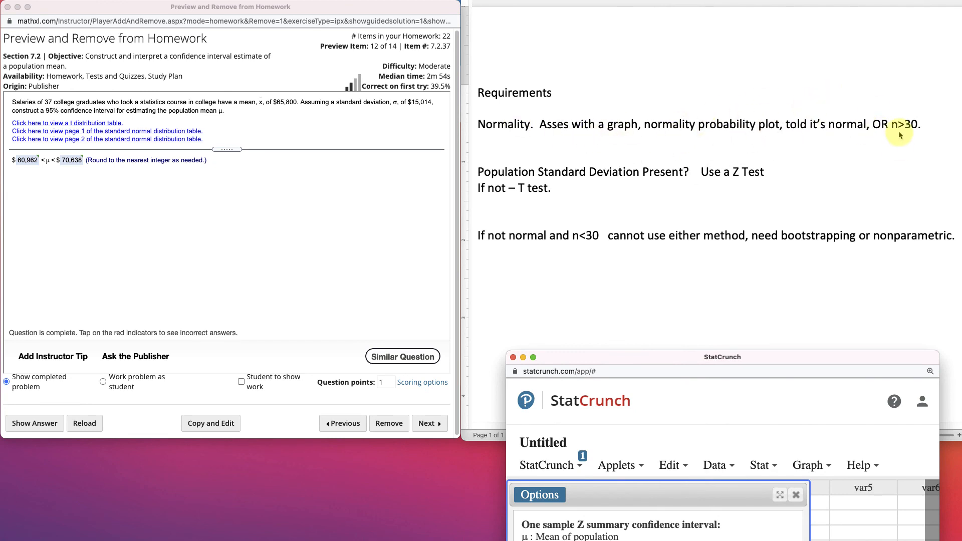
mouse_move(525, 189)
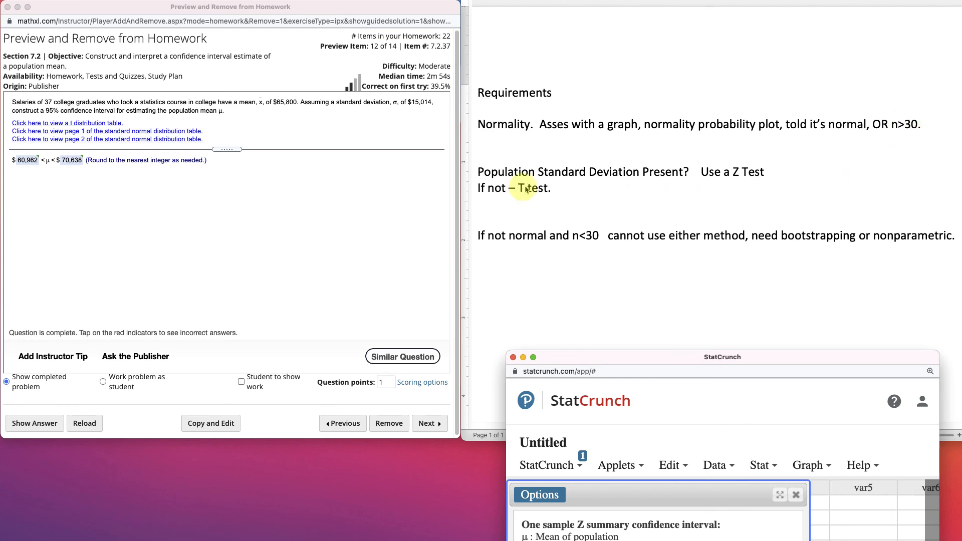
mouse_move(672, 181)
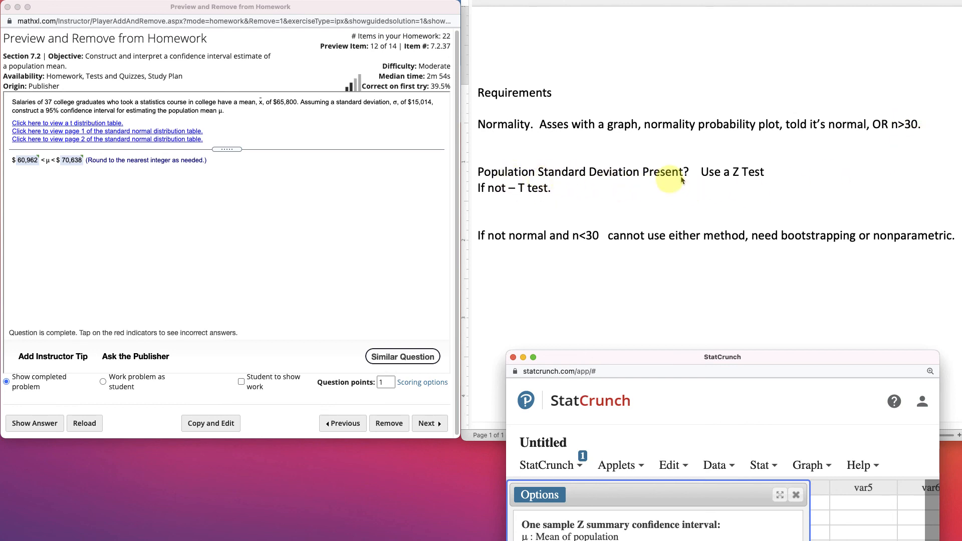
mouse_move(685, 171)
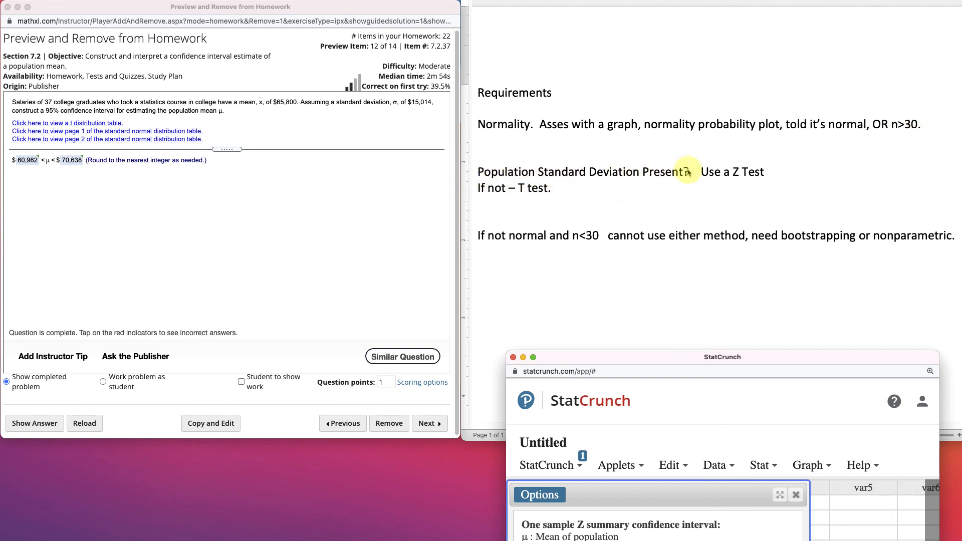
mouse_move(539, 188)
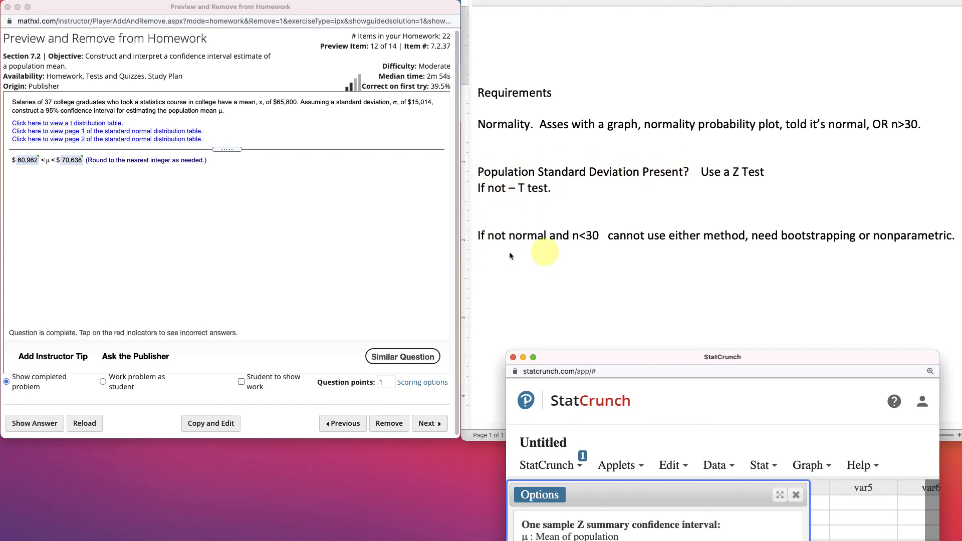
mouse_move(507, 244)
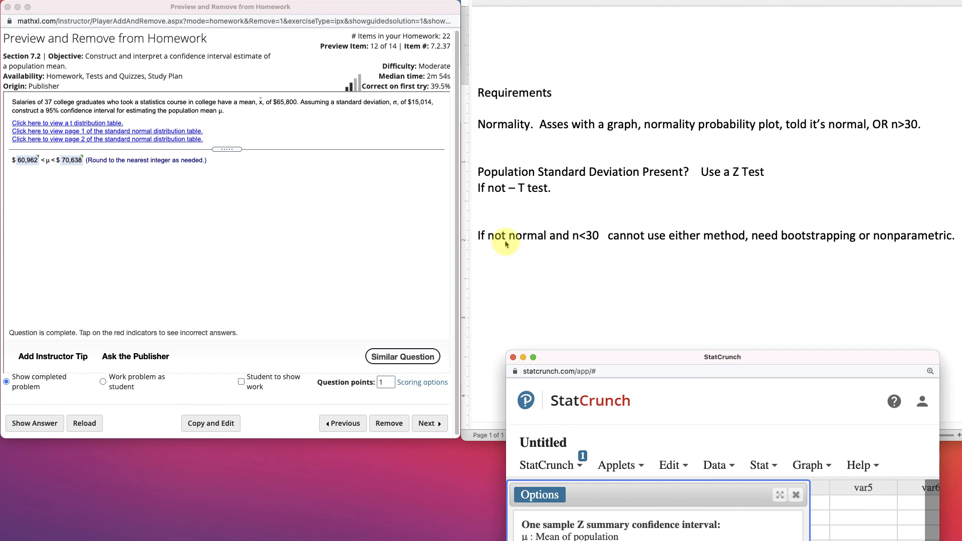
mouse_move(546, 246)
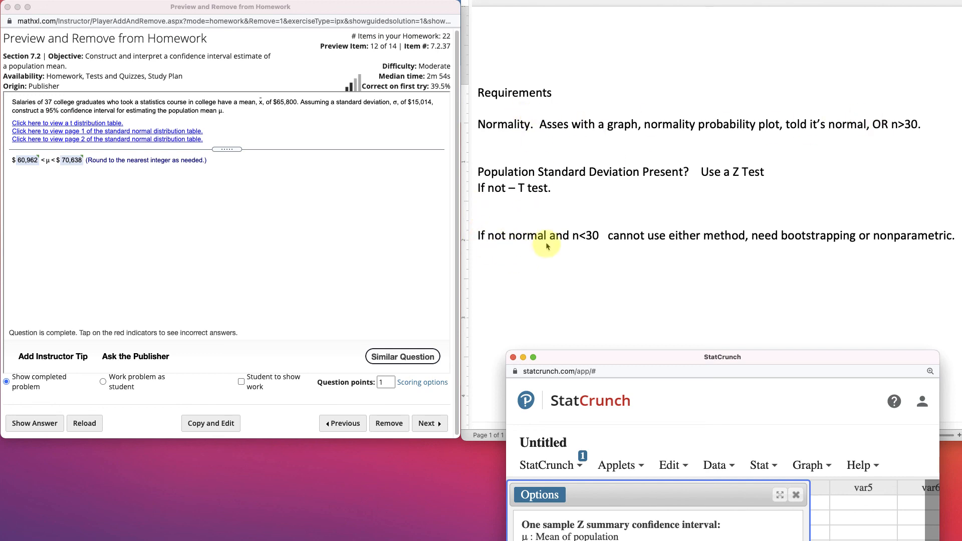
mouse_move(574, 241)
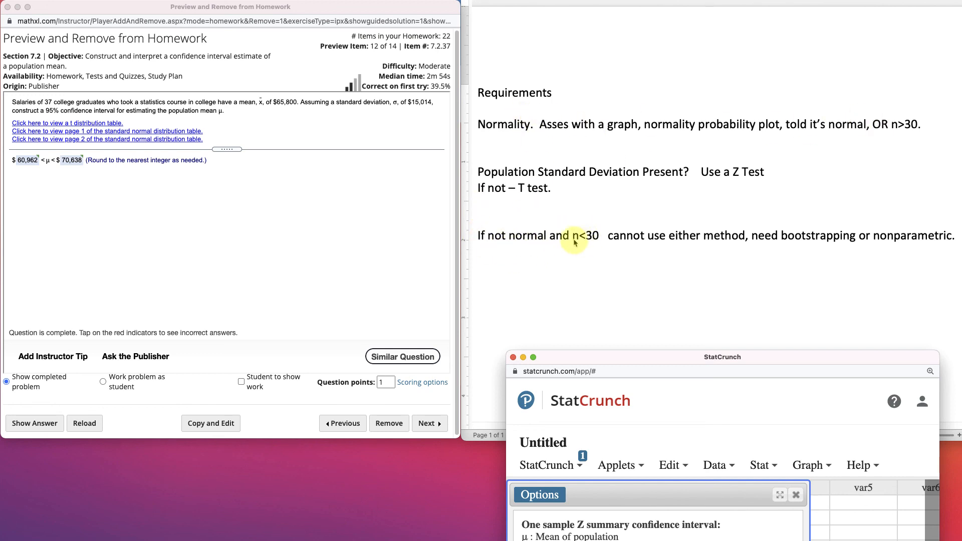
mouse_move(876, 240)
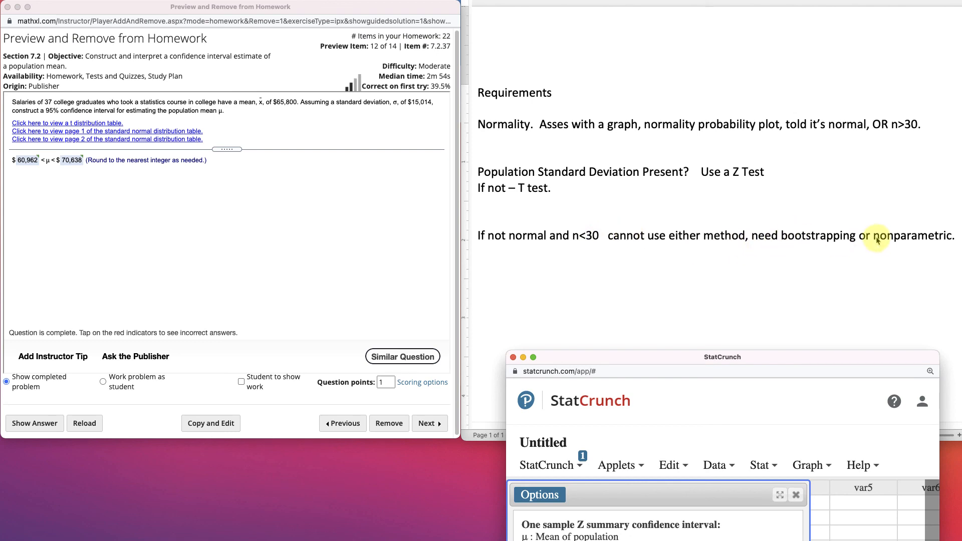